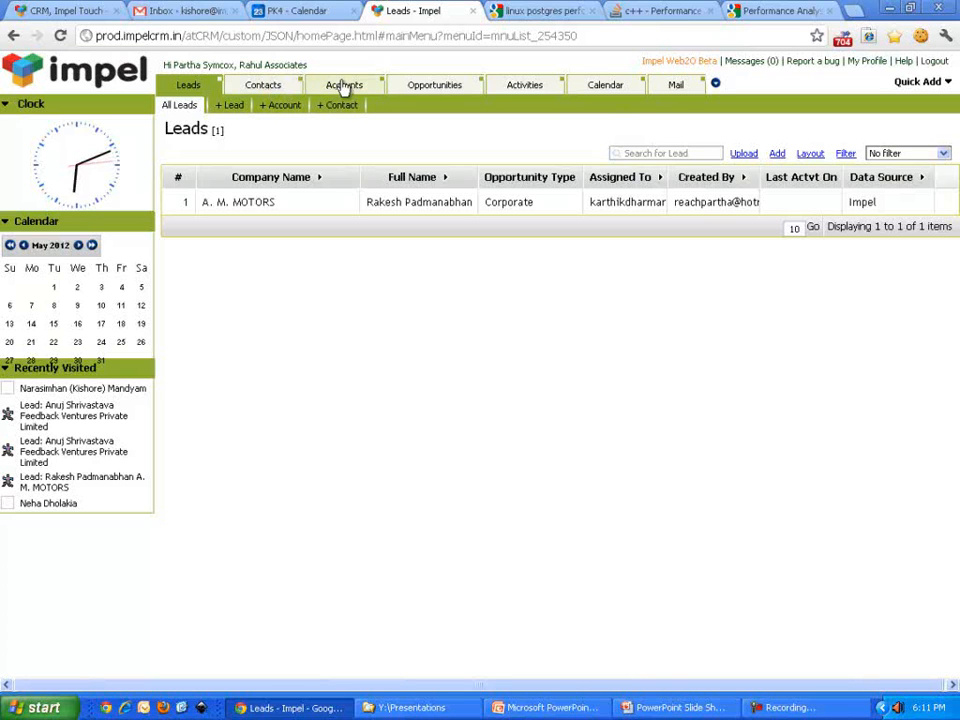
mouse_move(434, 84)
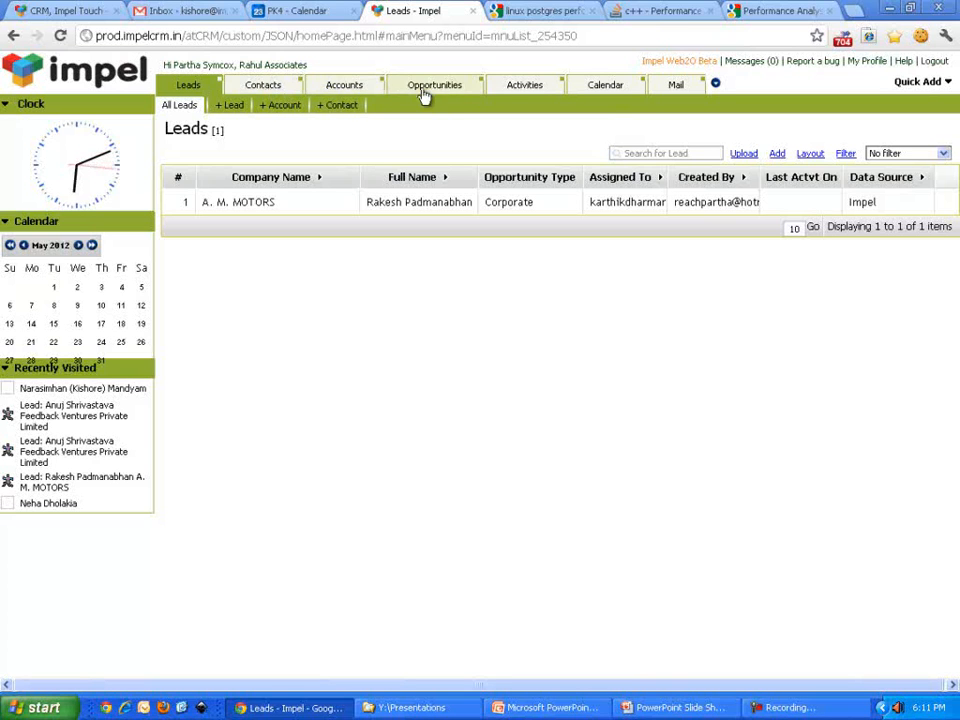
mouse_move(470, 150)
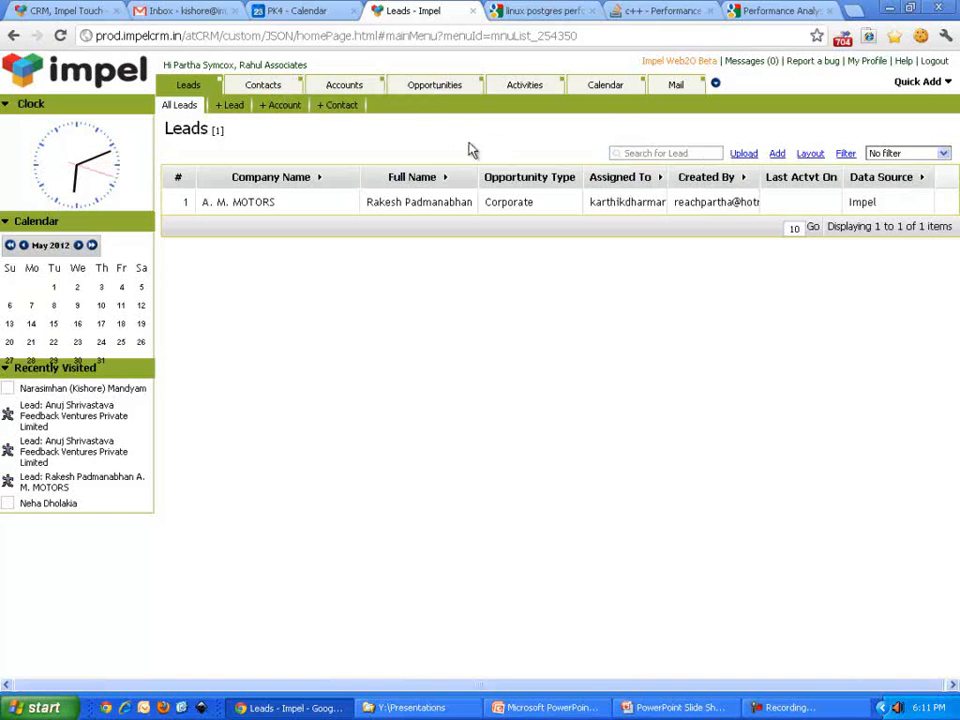
mouse_move(490, 140)
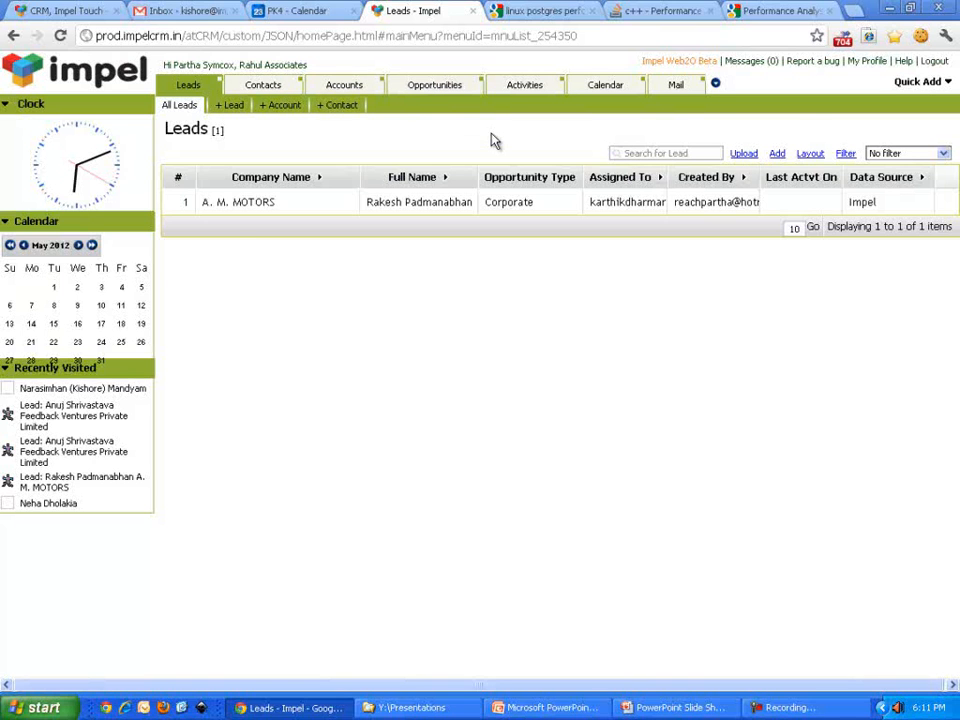
mouse_move(540, 394)
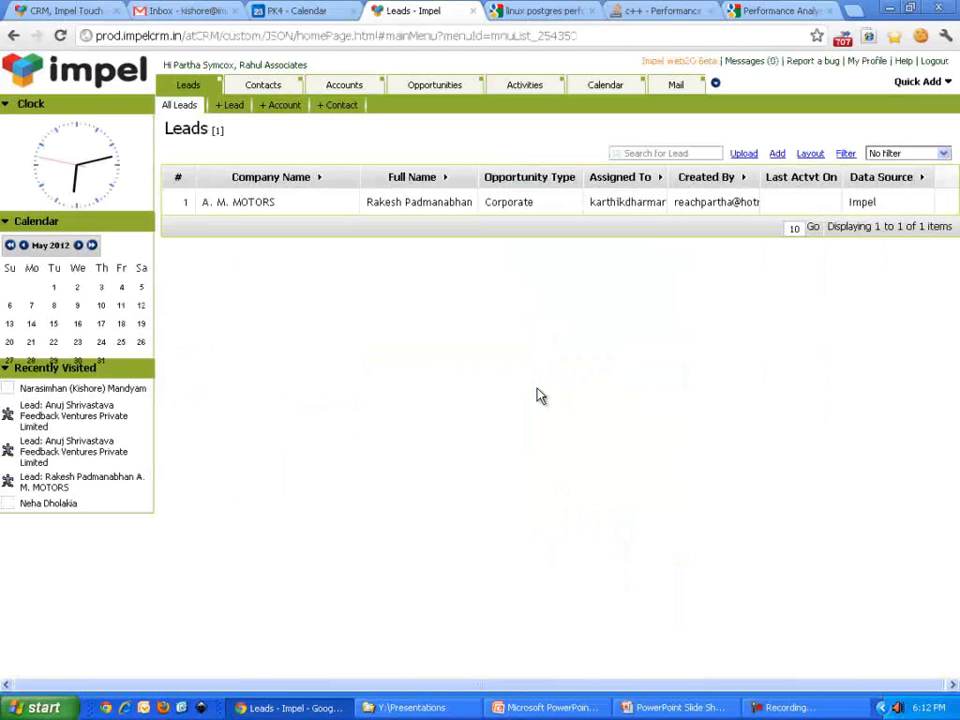
mouse_move(508, 362)
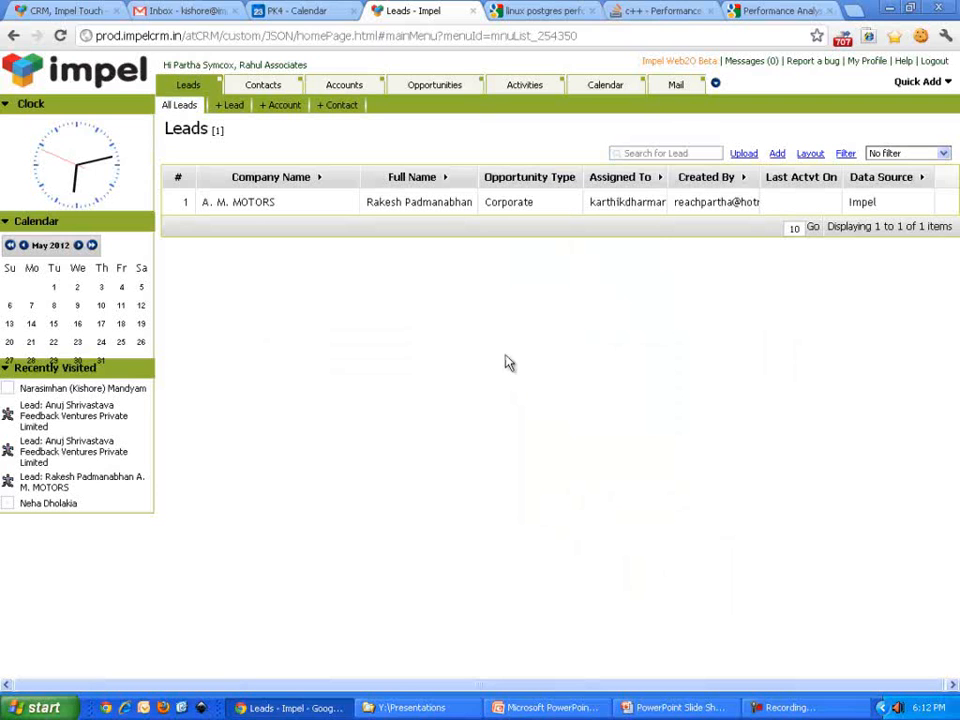
- Start a new appointment on the A. M. MOTORS lead with subject 'Called him he said to call back'
right_click(420, 202)
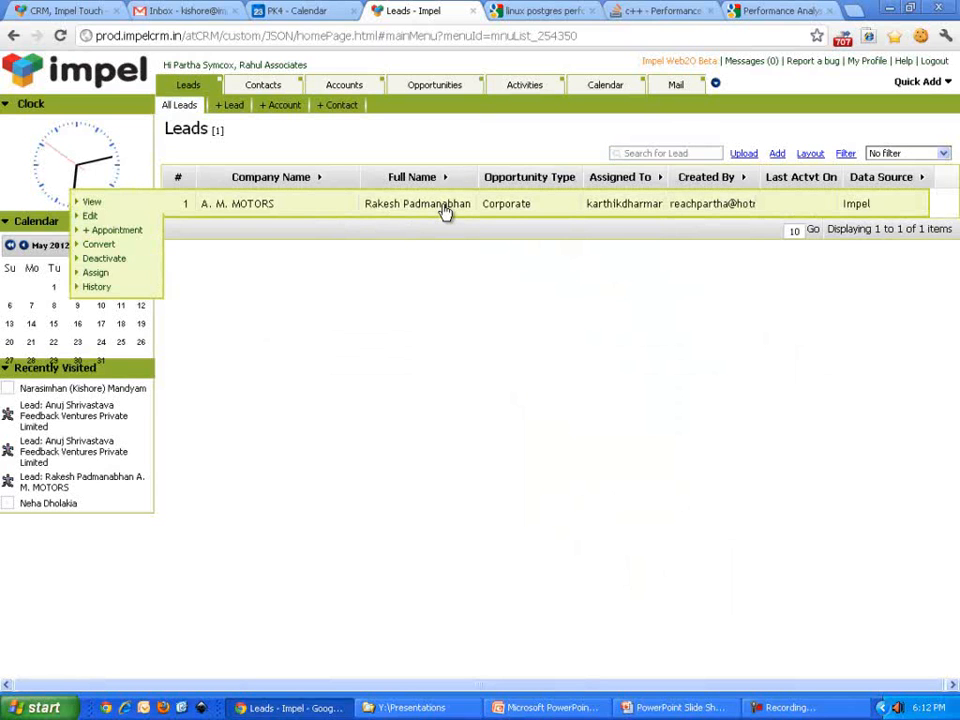
mouse_move(112, 230)
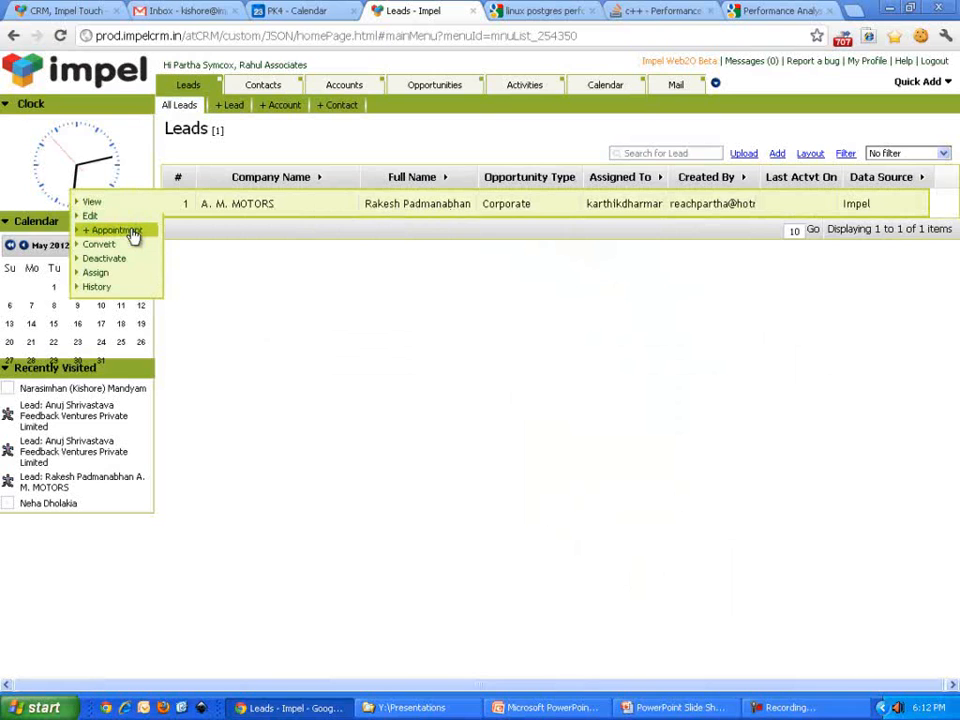
click(112, 230)
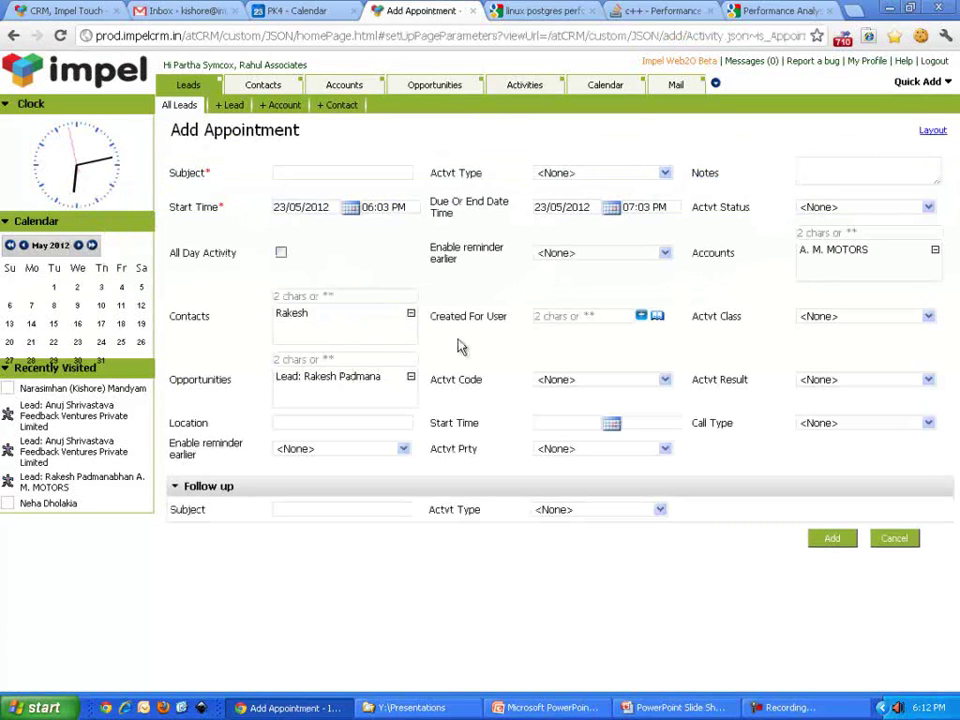
click(342, 172)
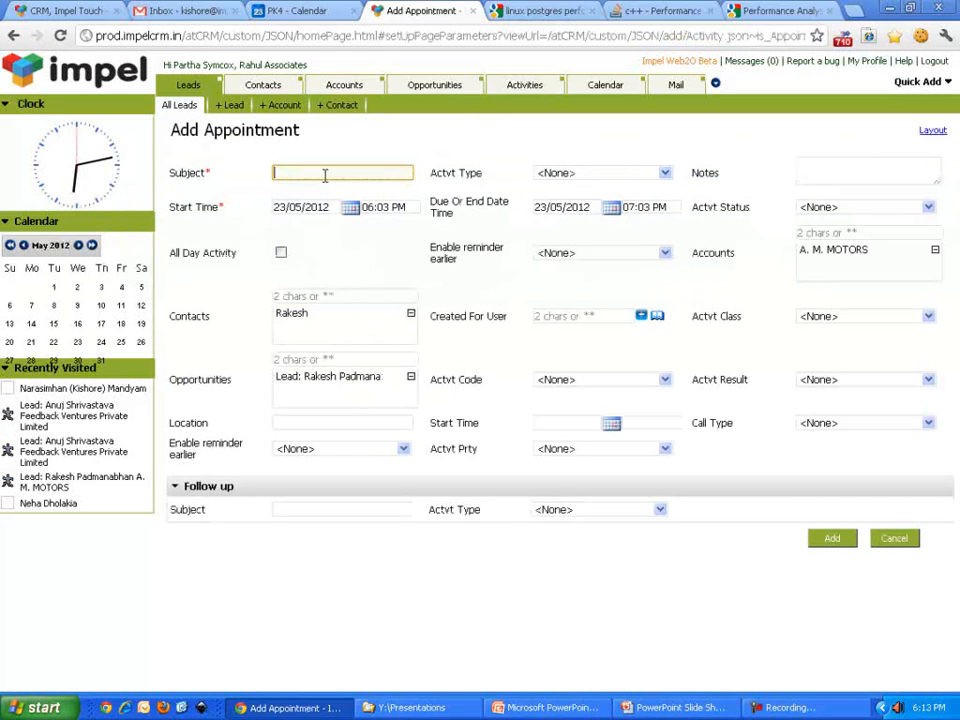
text(Called)
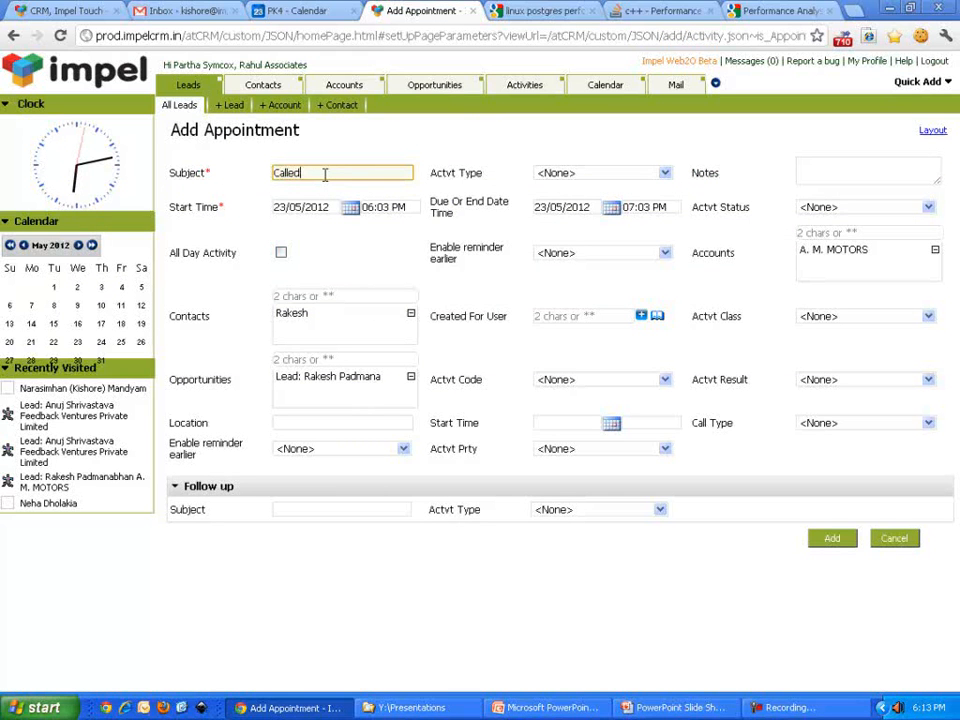
text(him he said)
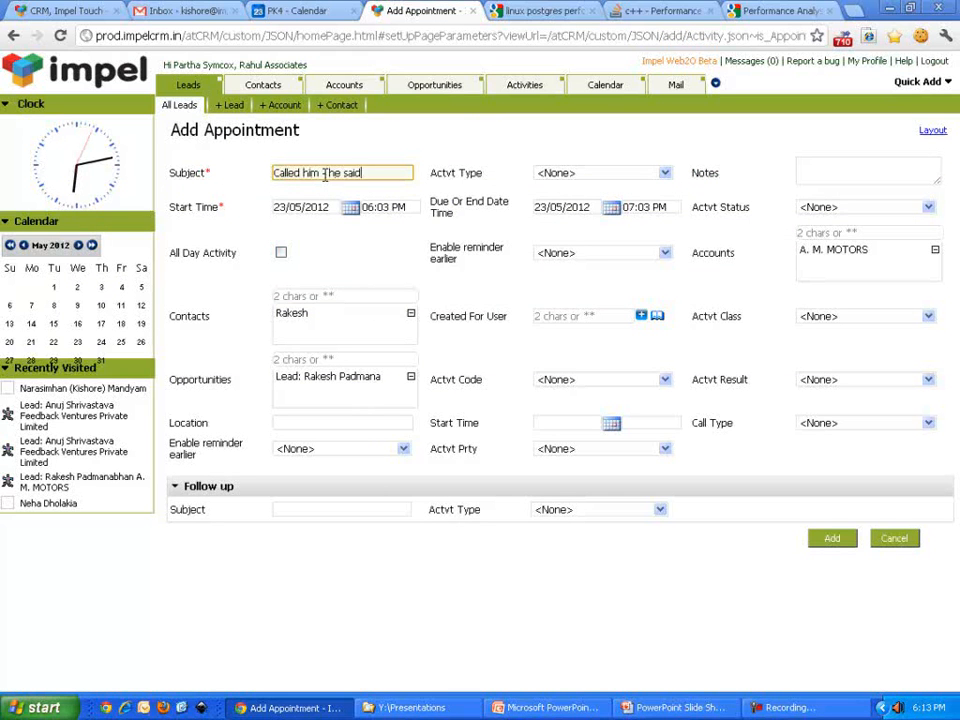
text(to call back)
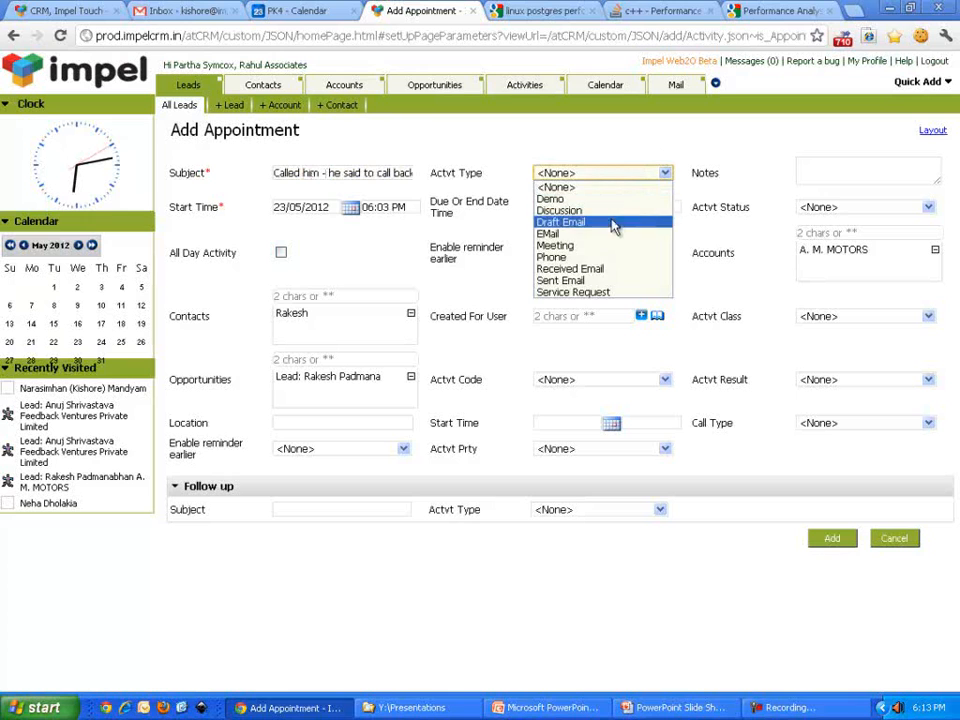
- Note he should be called back before 1200 and add the phone appointment
click(550, 256)
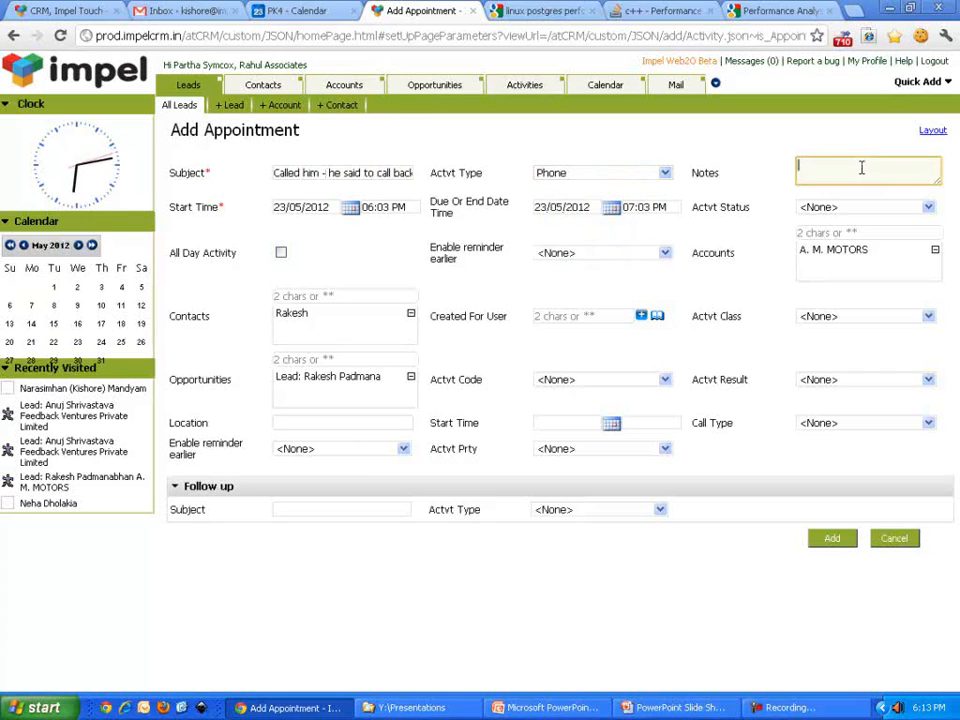
text(Shuld)
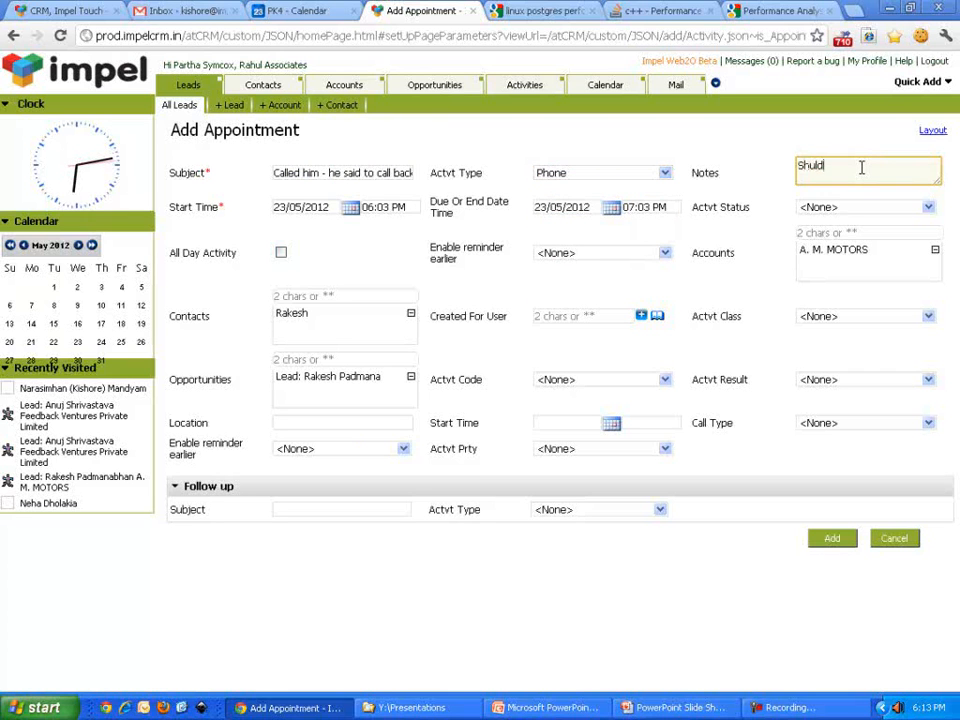
text(Should call him before 1200)
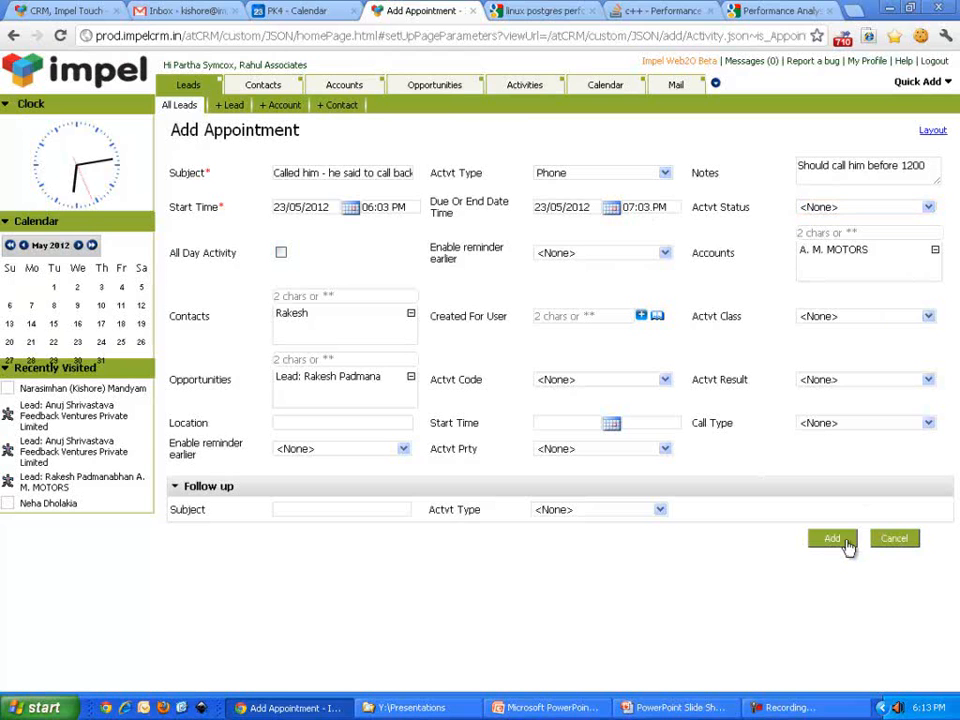
click(832, 538)
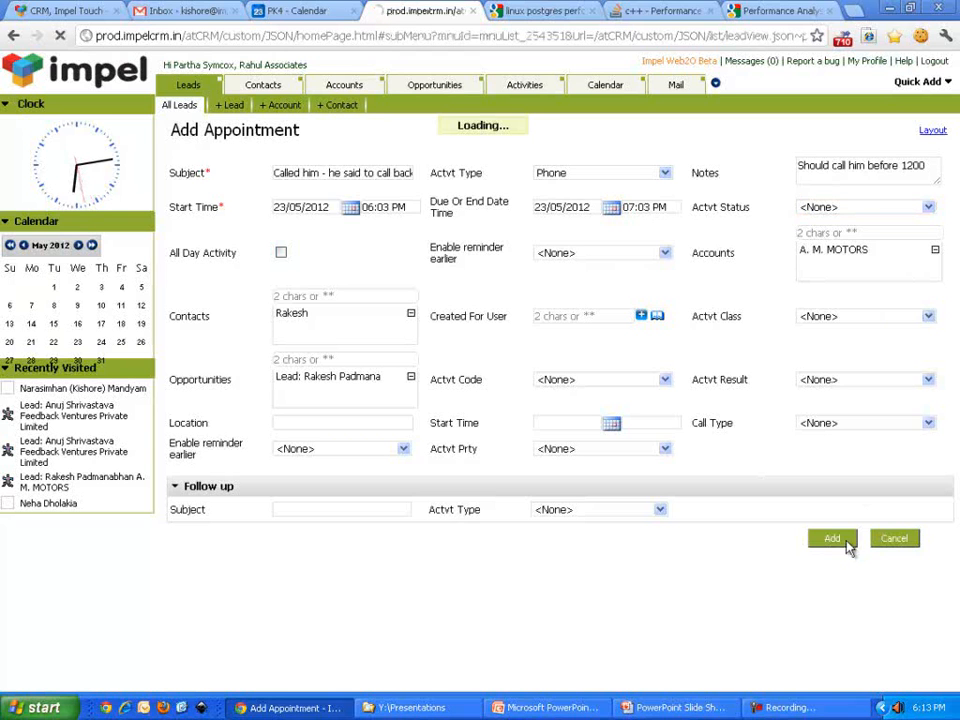
click(832, 538)
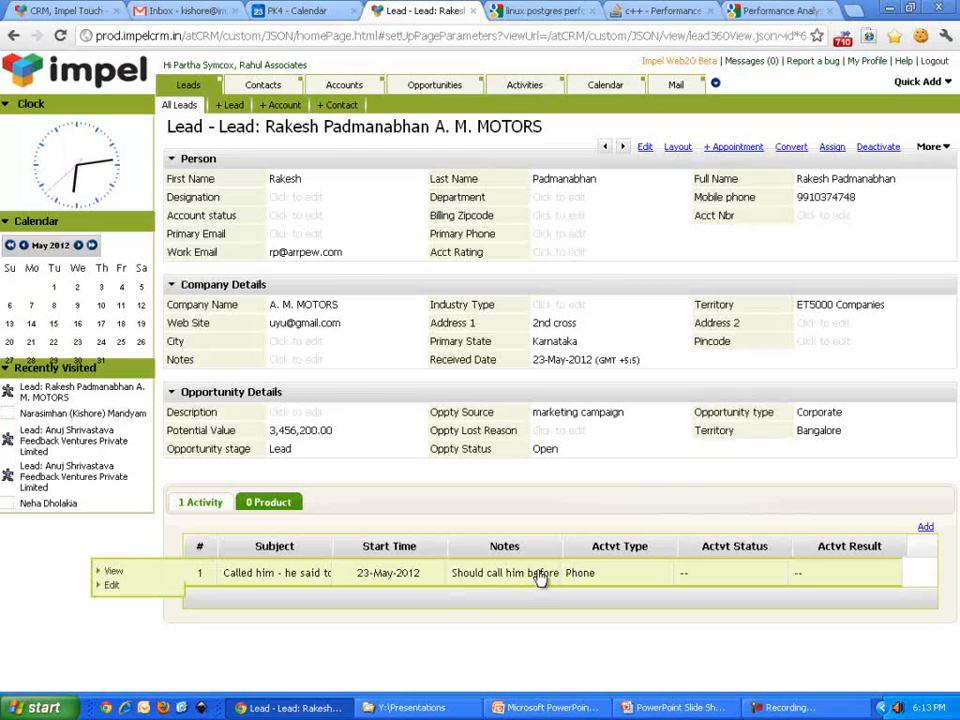
- Return to the leads list, then show the full Opportunities list of 251 records across all stages
click(180, 104)
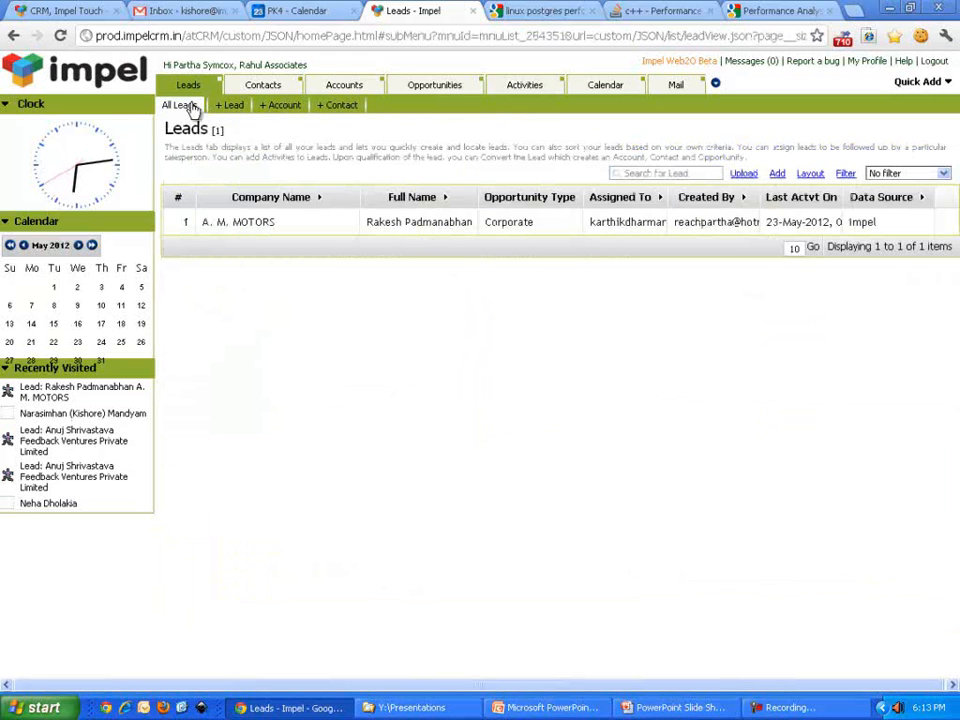
right_click(238, 222)
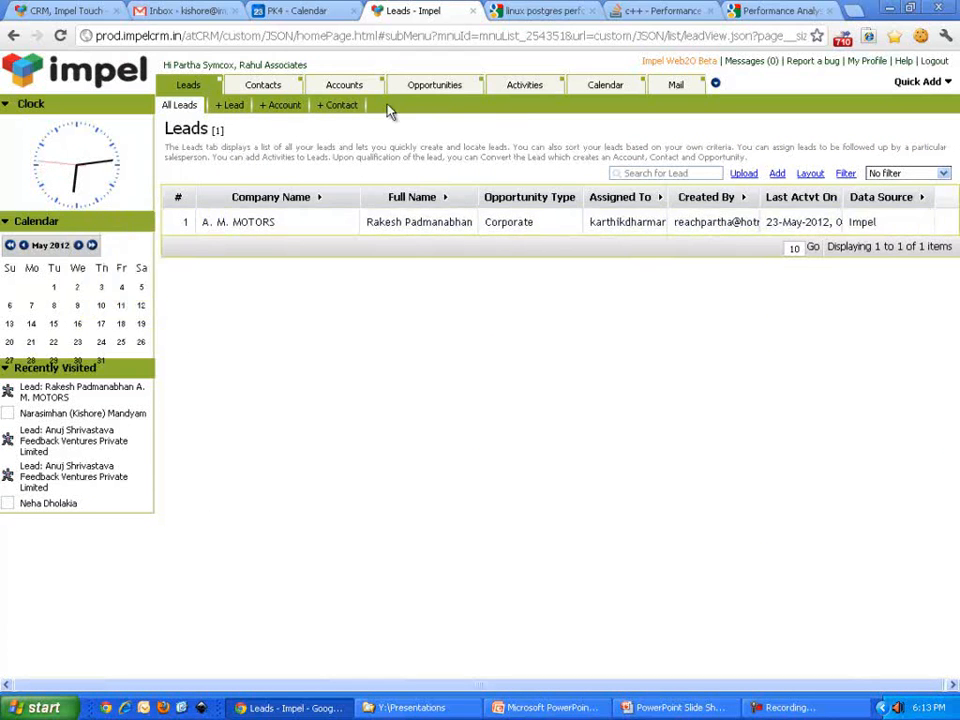
click(434, 84)
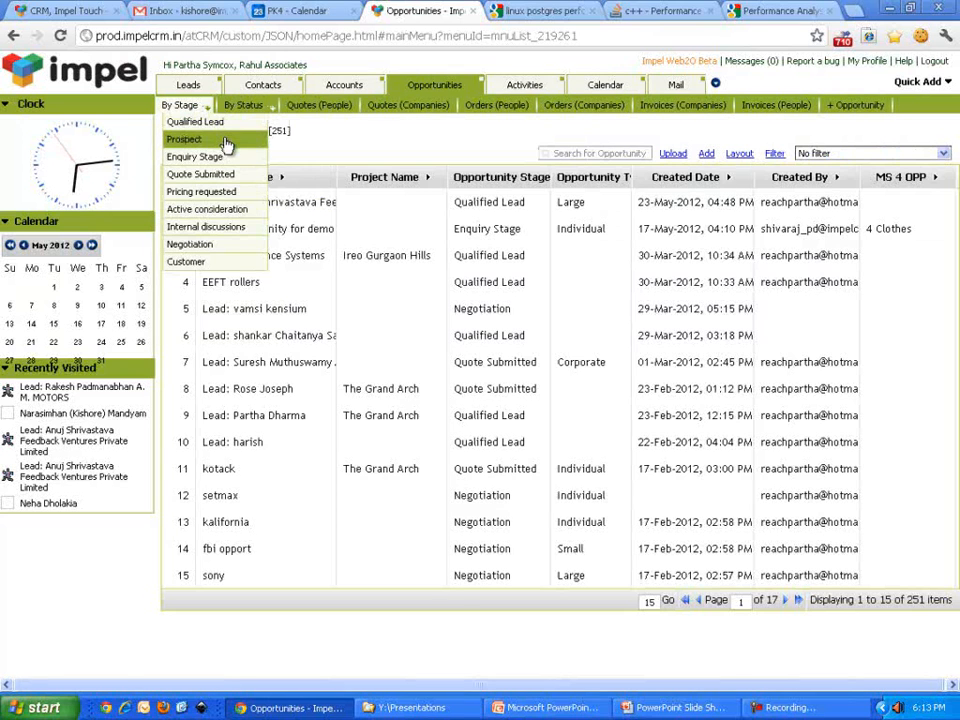
mouse_move(200, 174)
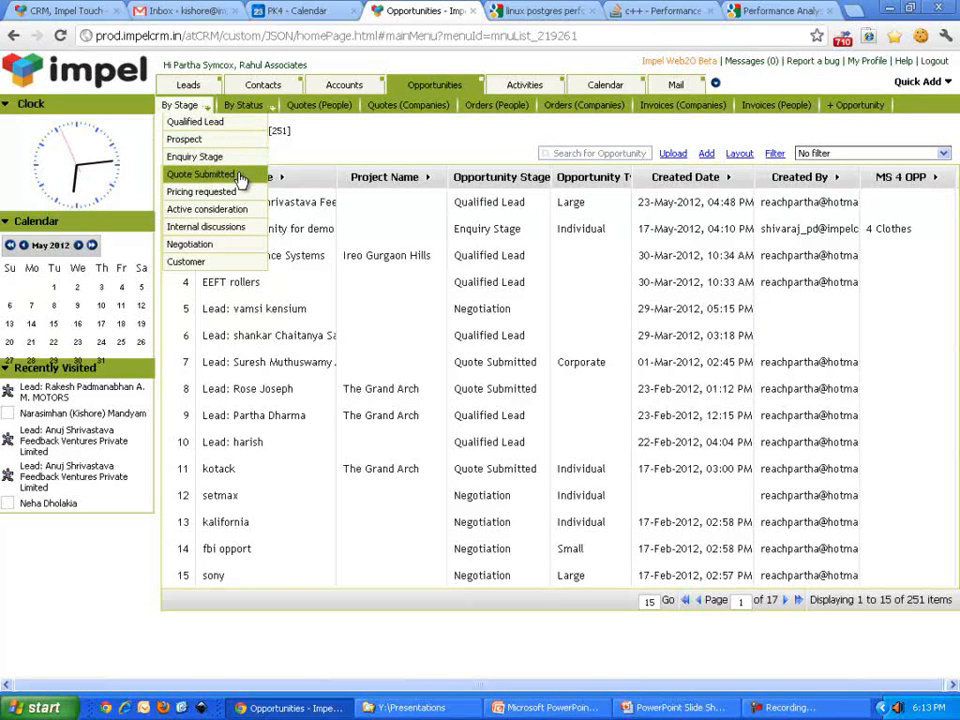
mouse_move(210, 192)
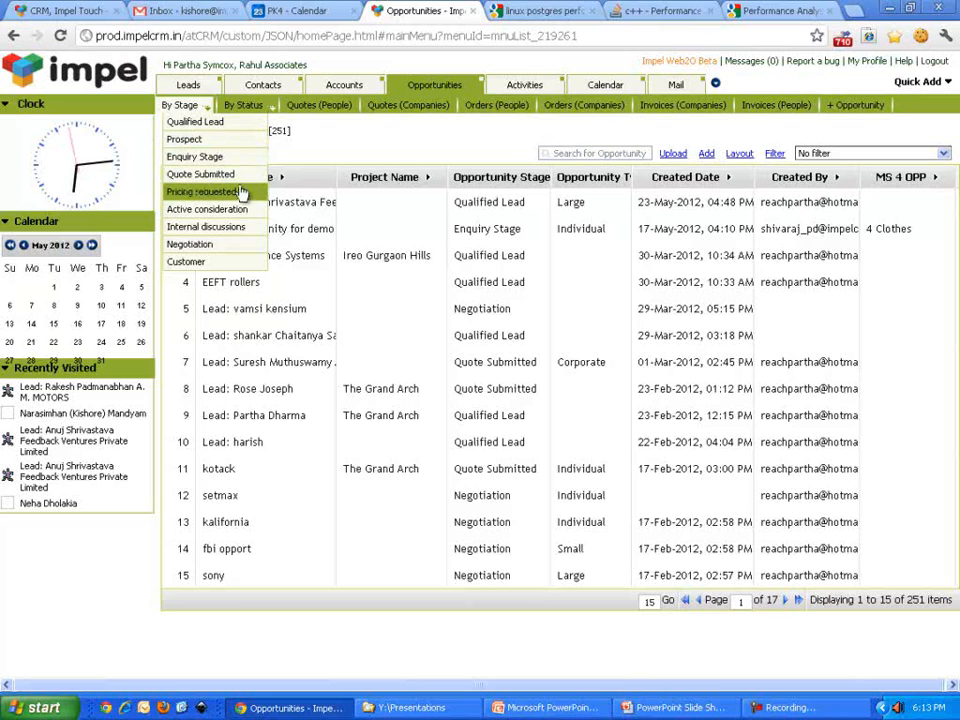
mouse_move(208, 210)
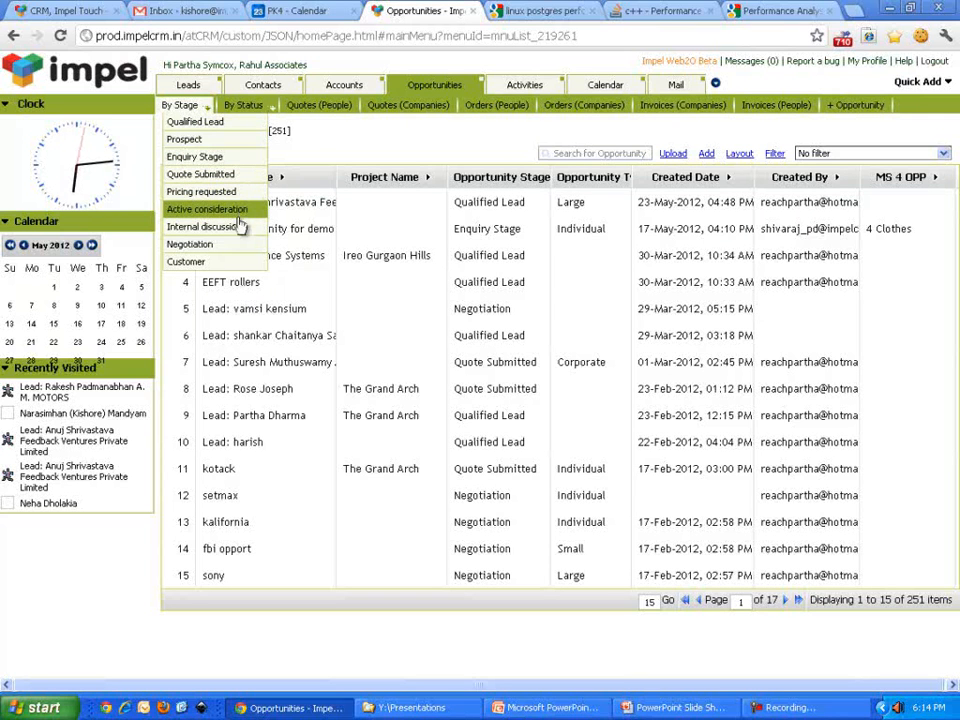
mouse_move(190, 244)
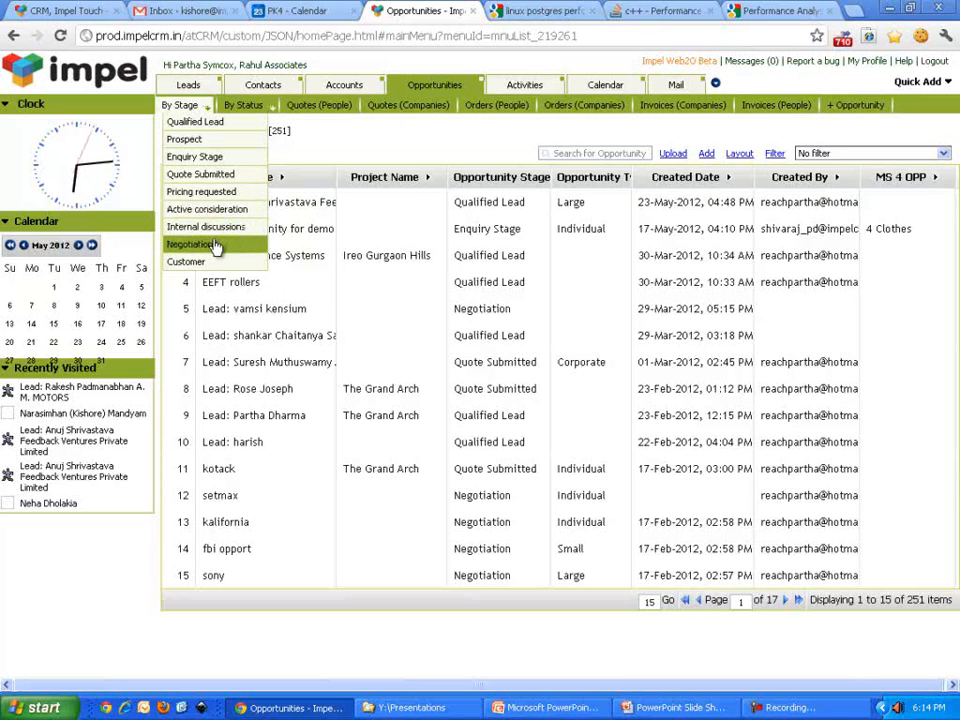
mouse_move(190, 260)
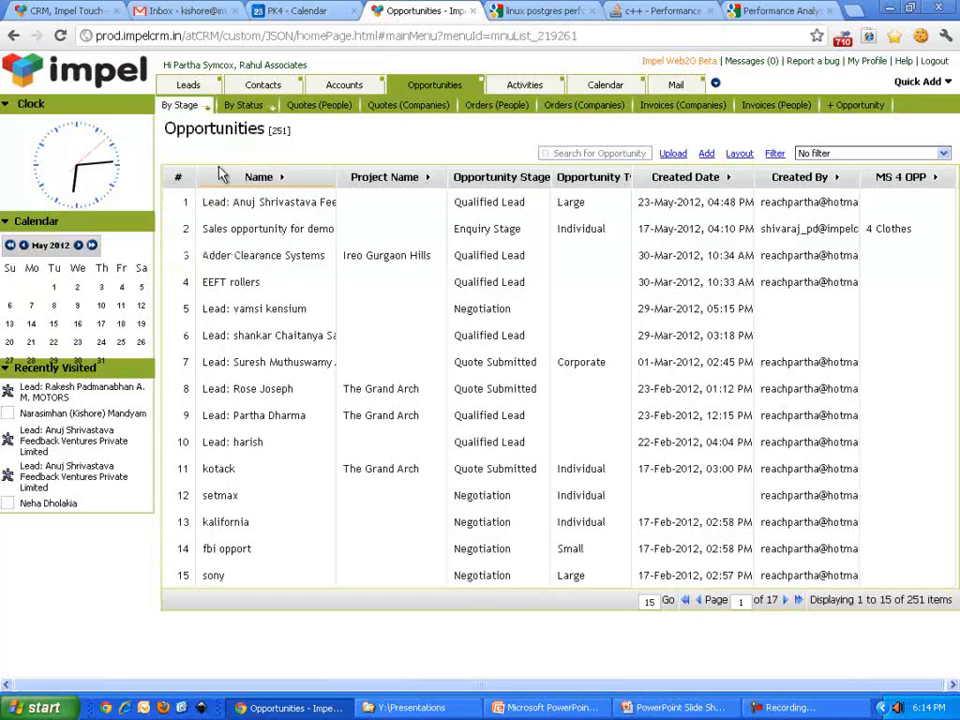
- From Leads, view and close the Assign form, then convert A. M. MOTORS to a Qualified Lead opportunity
click(180, 104)
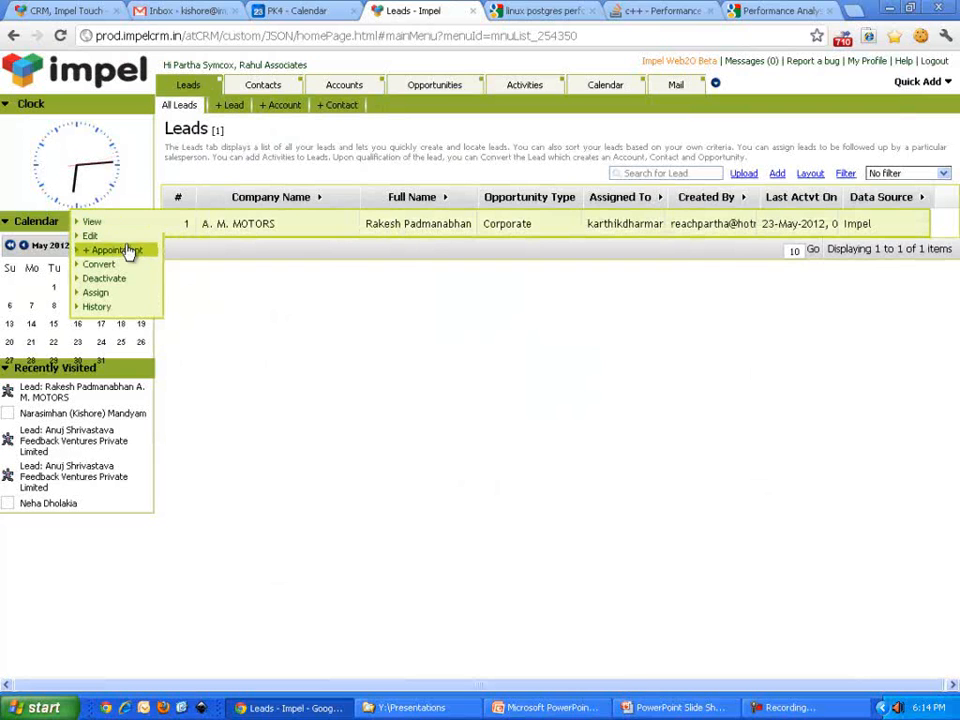
mouse_move(110, 292)
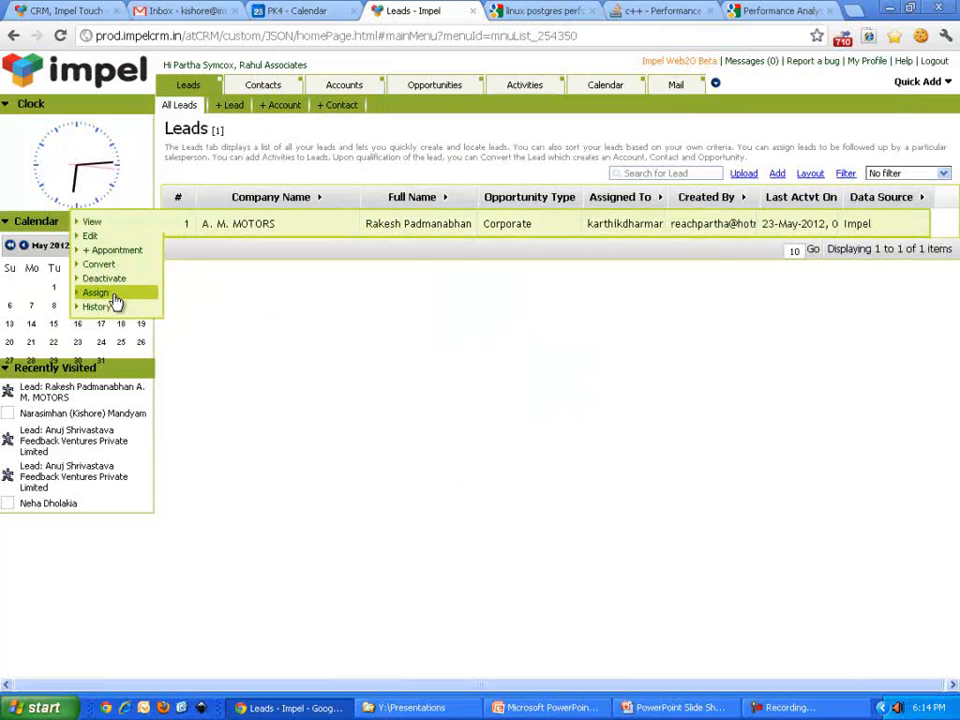
mouse_move(104, 298)
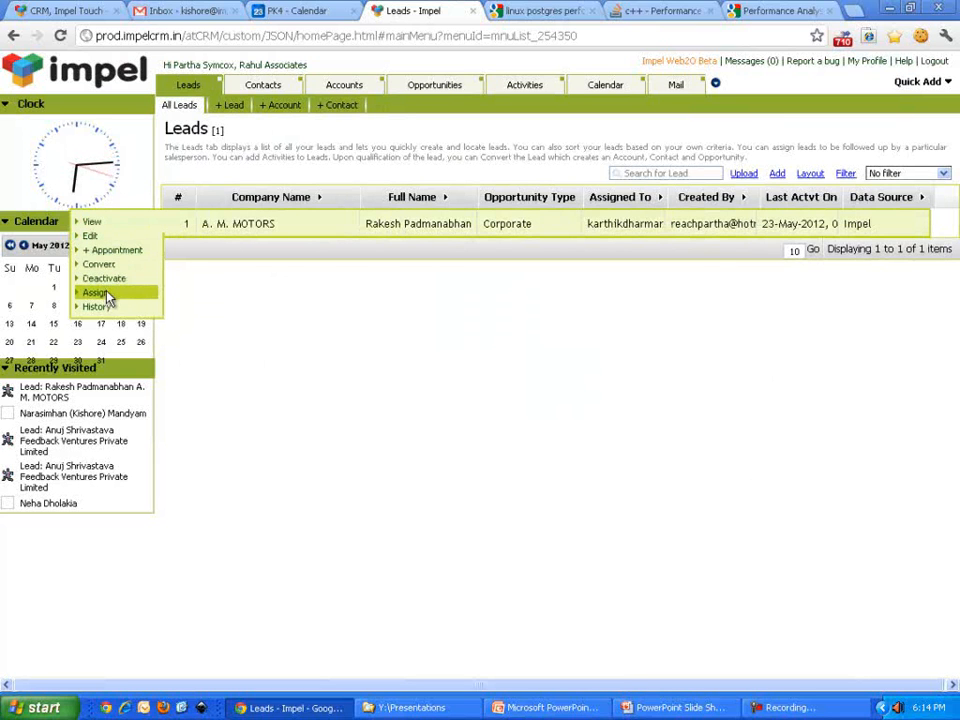
click(96, 292)
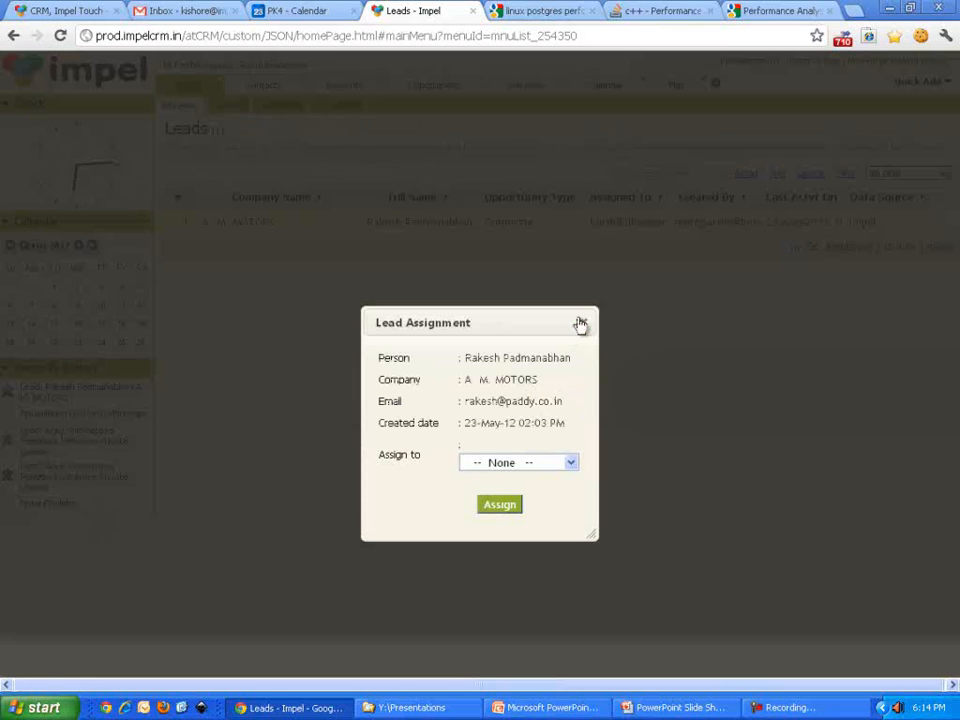
click(580, 322)
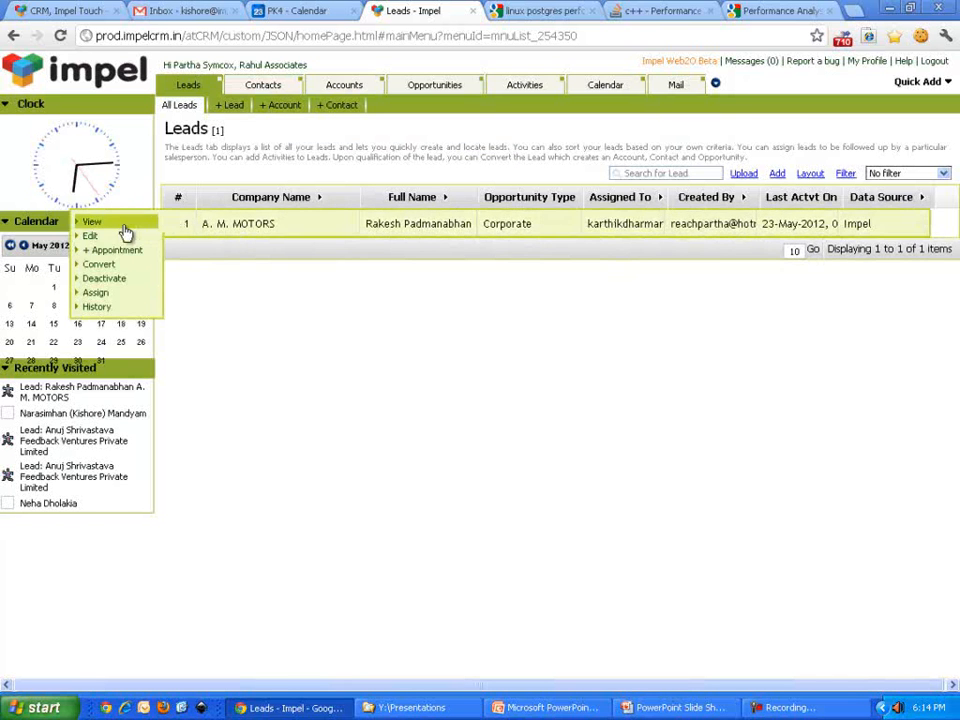
mouse_move(100, 264)
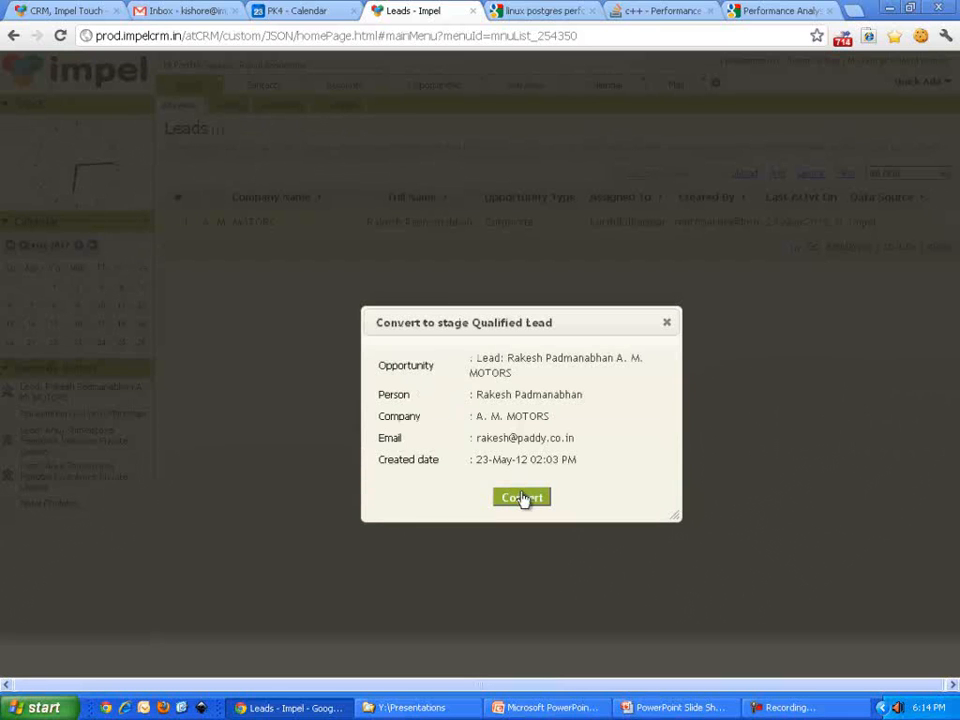
click(520, 496)
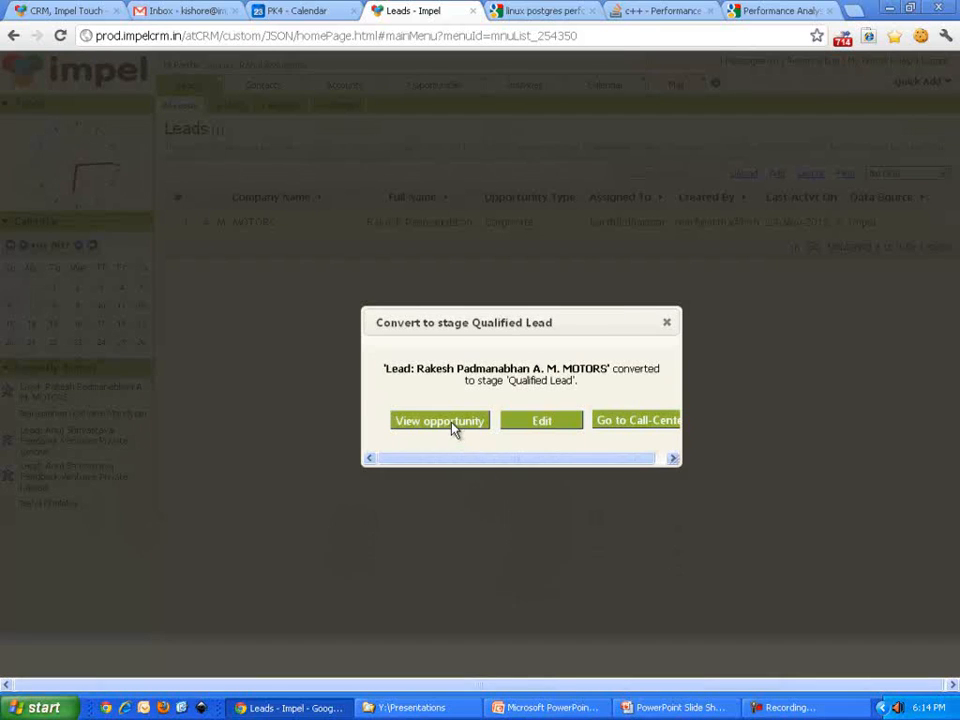
- View the converted opportunity and review its 1 Account, 1 Contact and 1 Activity tabs
click(440, 420)
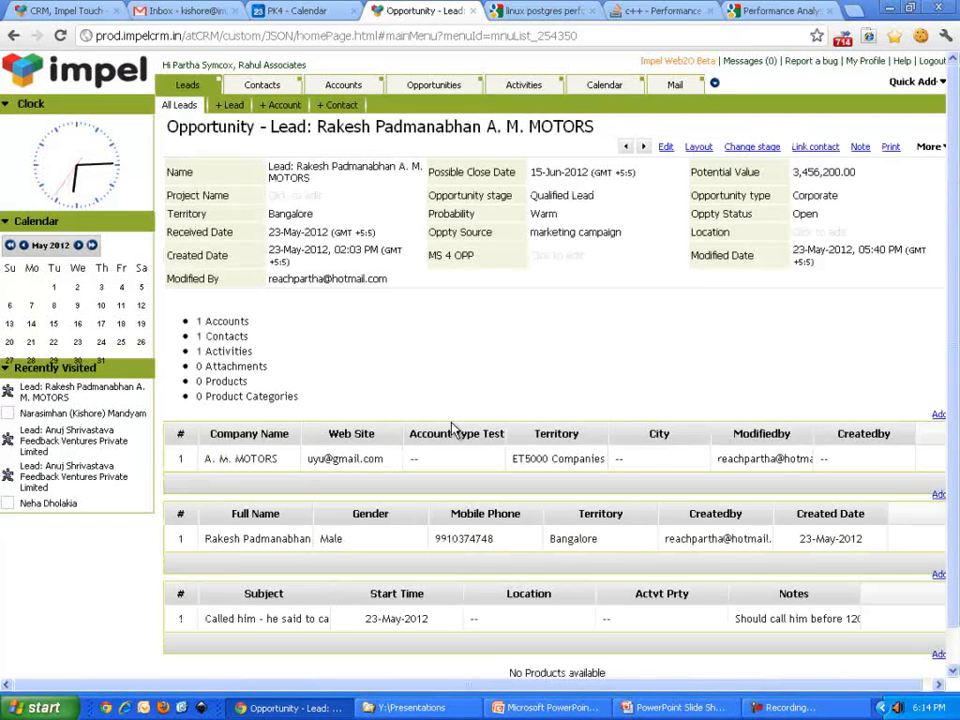
click(204, 332)
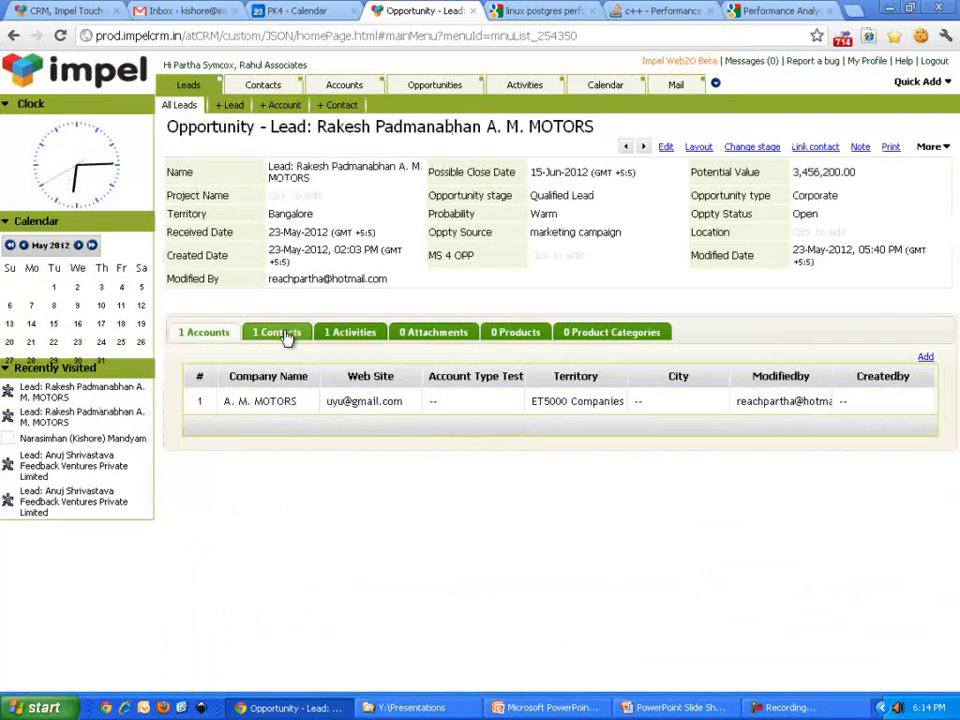
click(276, 332)
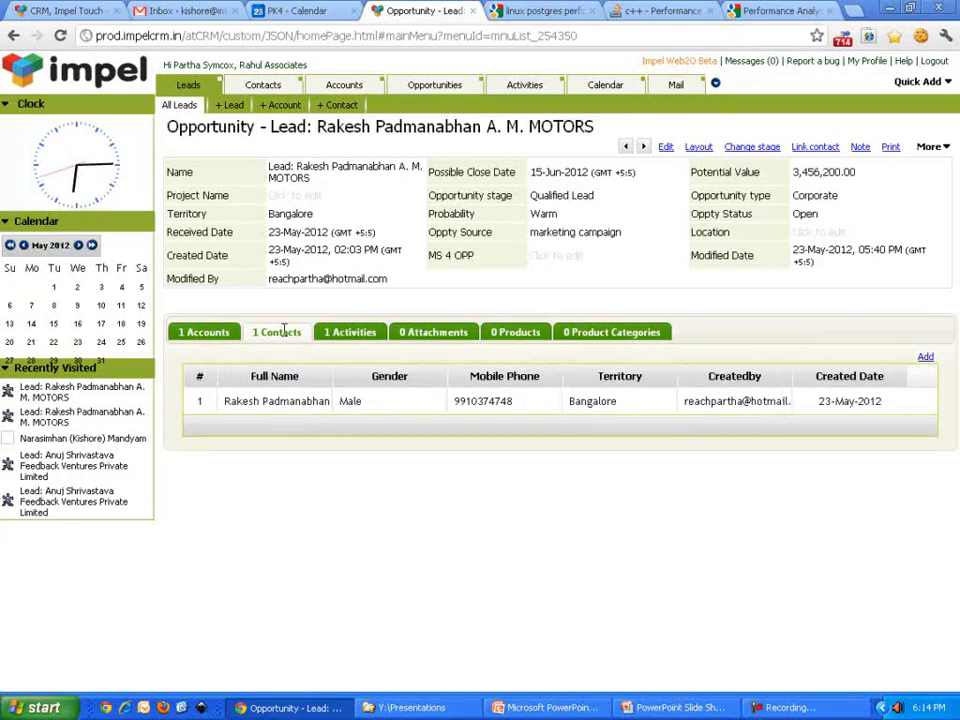
click(348, 332)
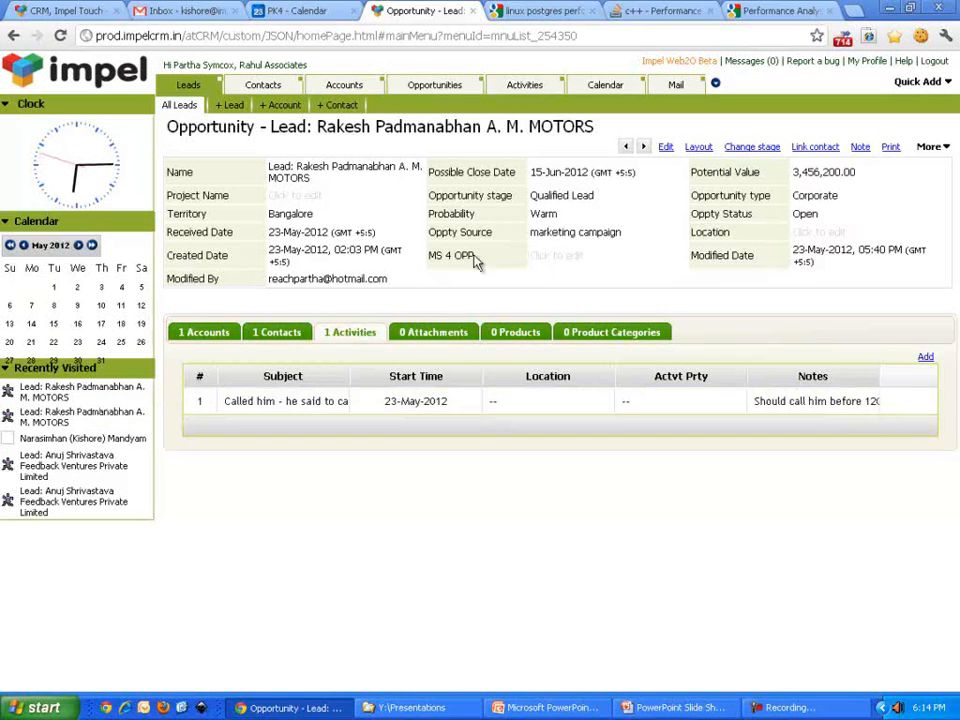
mouse_move(432, 244)
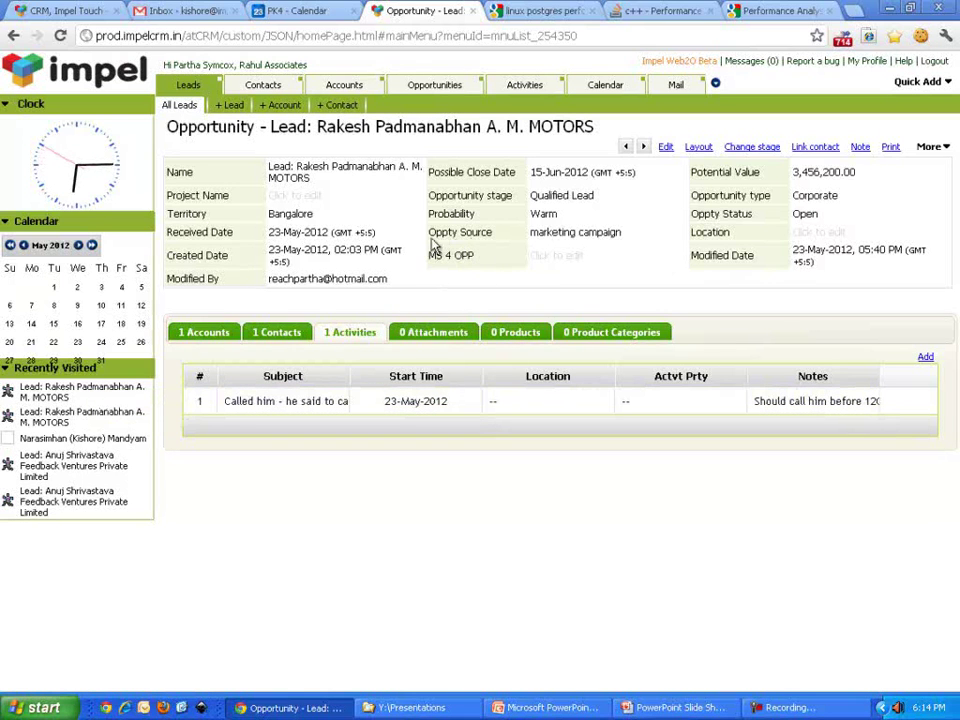
mouse_move(496, 276)
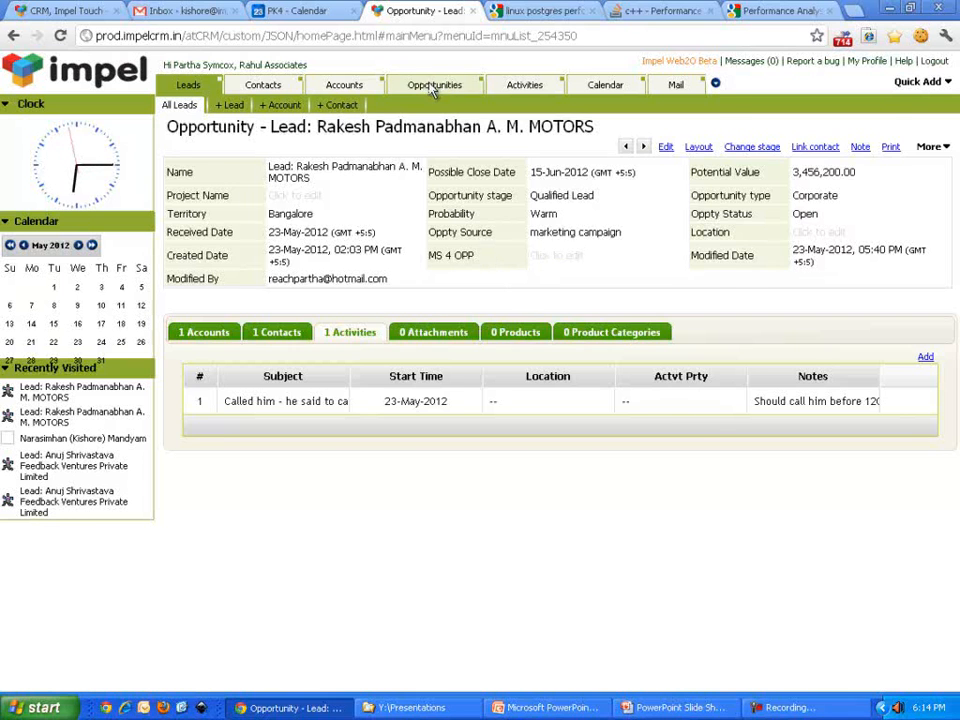
- In Contacts, review a contact record's Activities and Opportunities
click(434, 84)
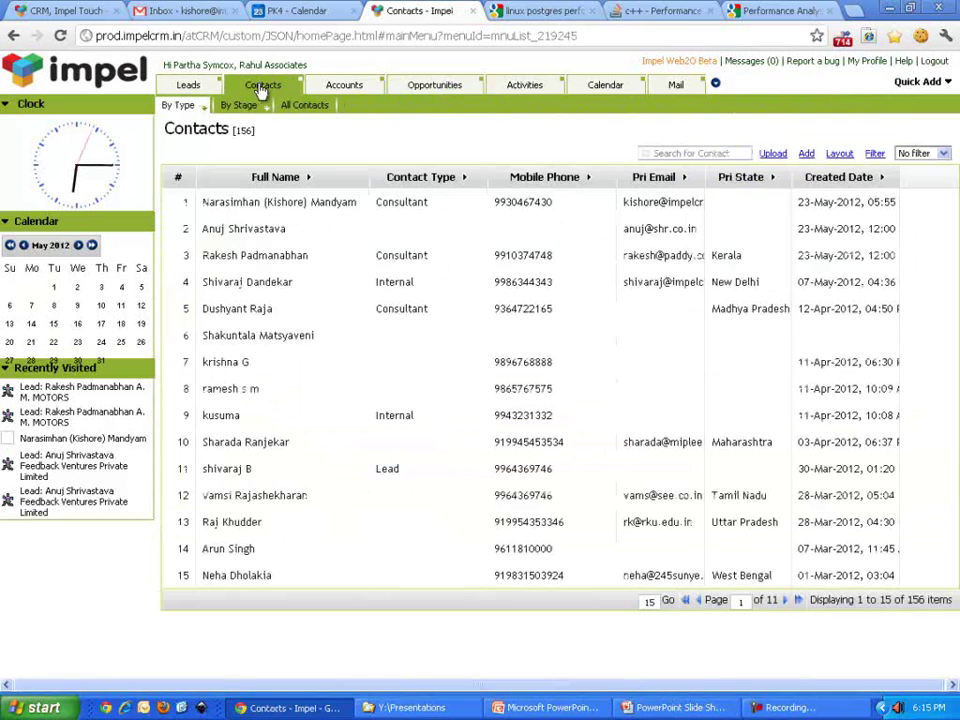
right_click(244, 230)
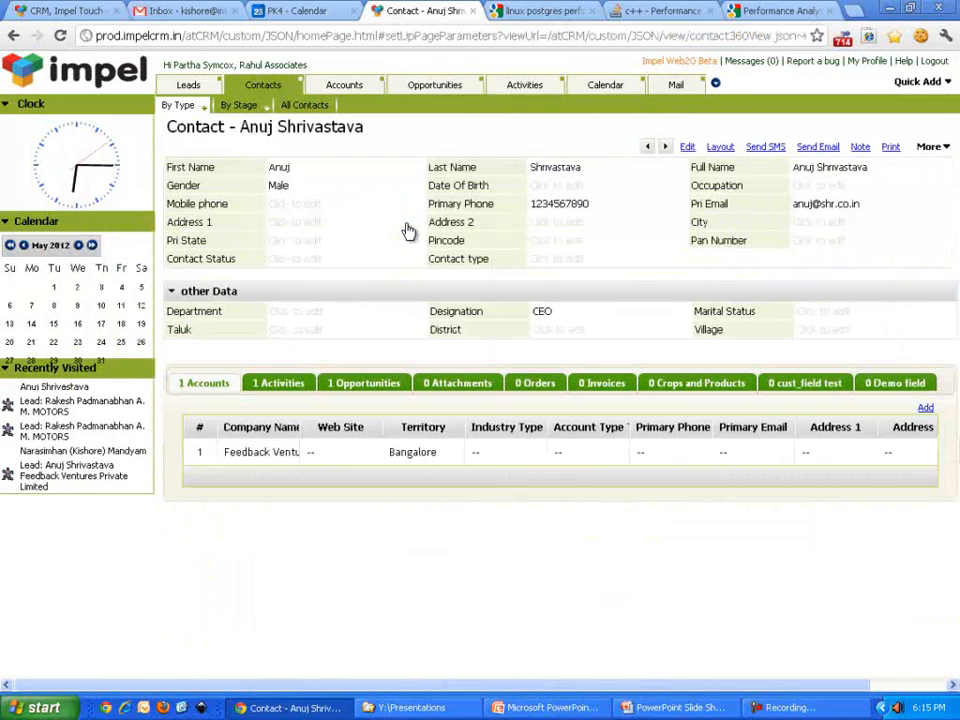
click(278, 382)
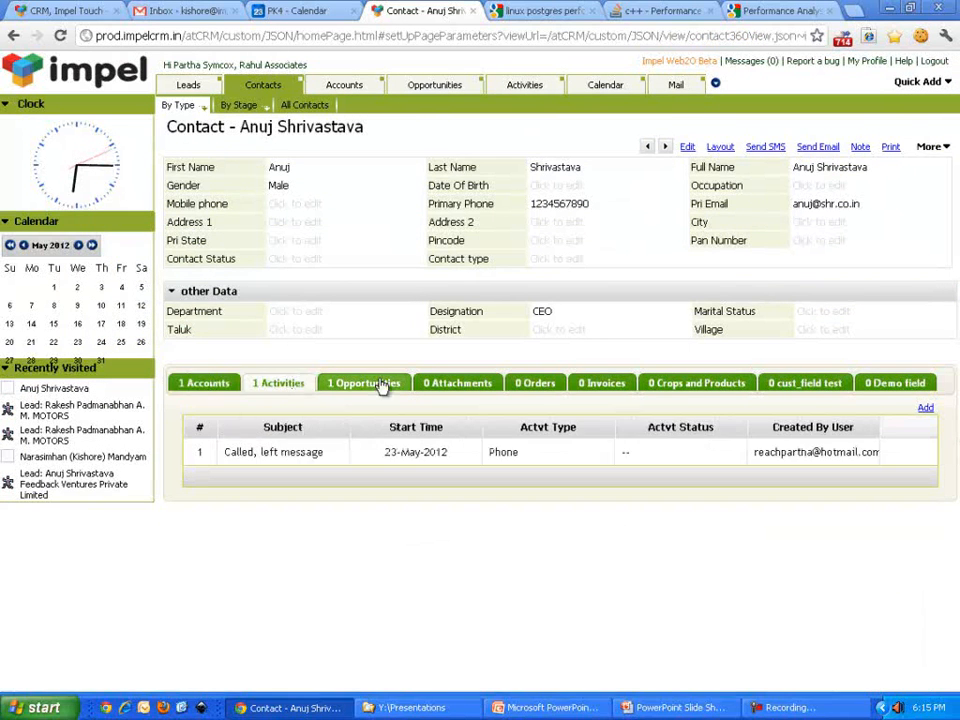
click(364, 382)
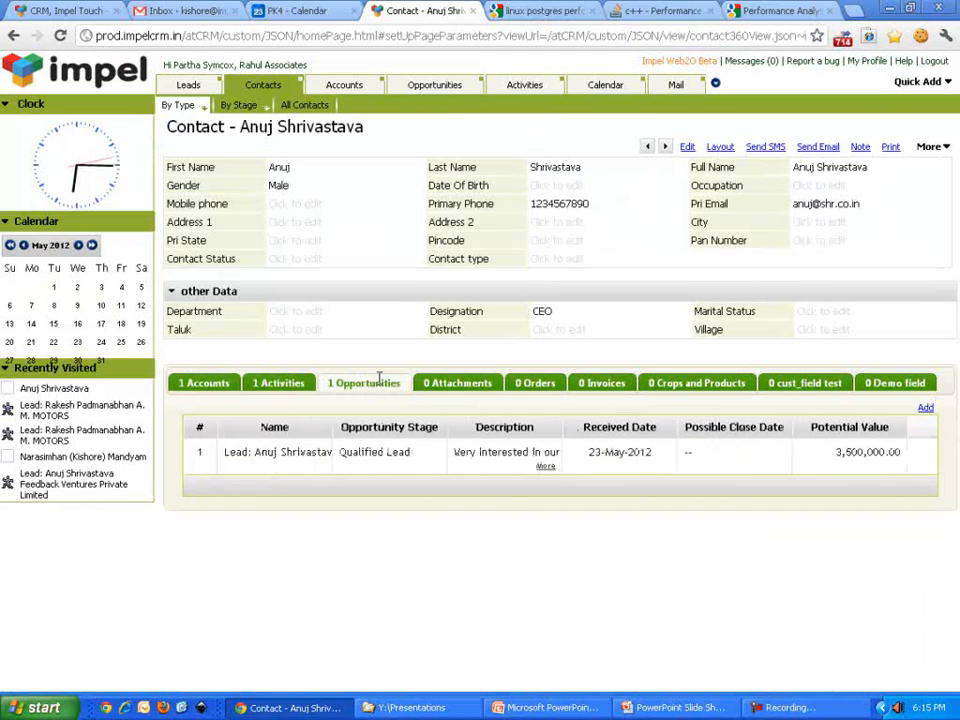
- Step through the next contact records, then move to the Mail inbox
click(664, 148)
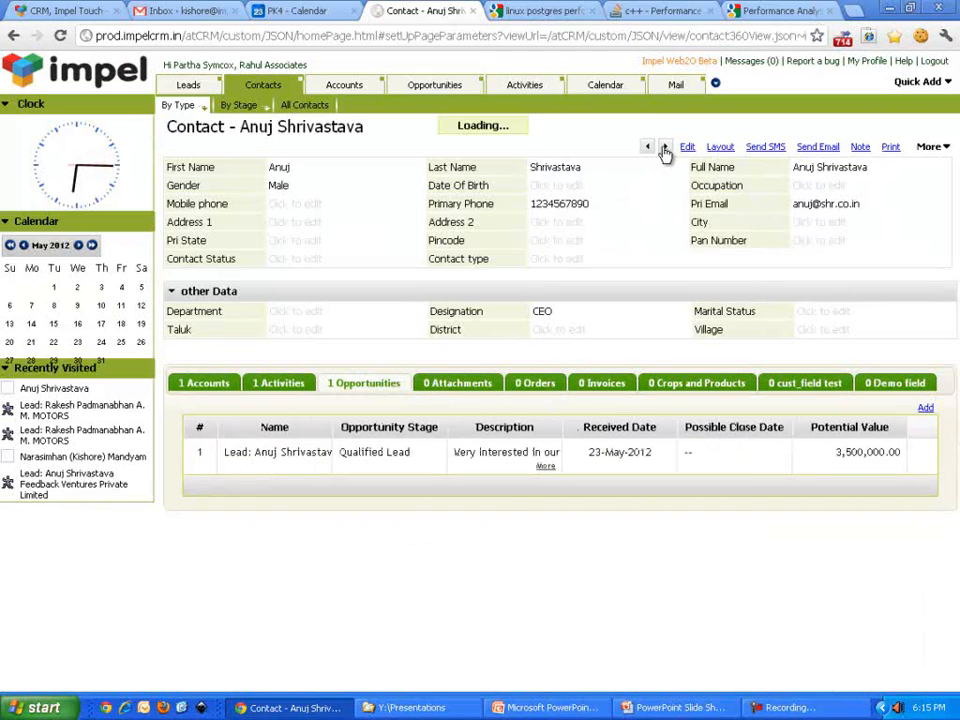
click(664, 148)
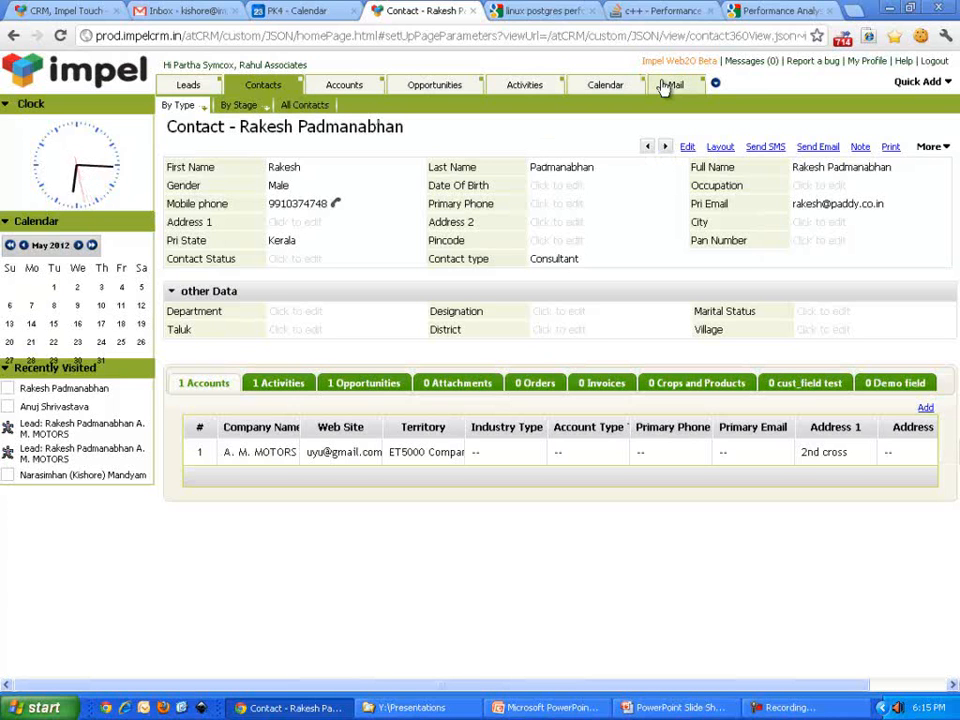
click(670, 84)
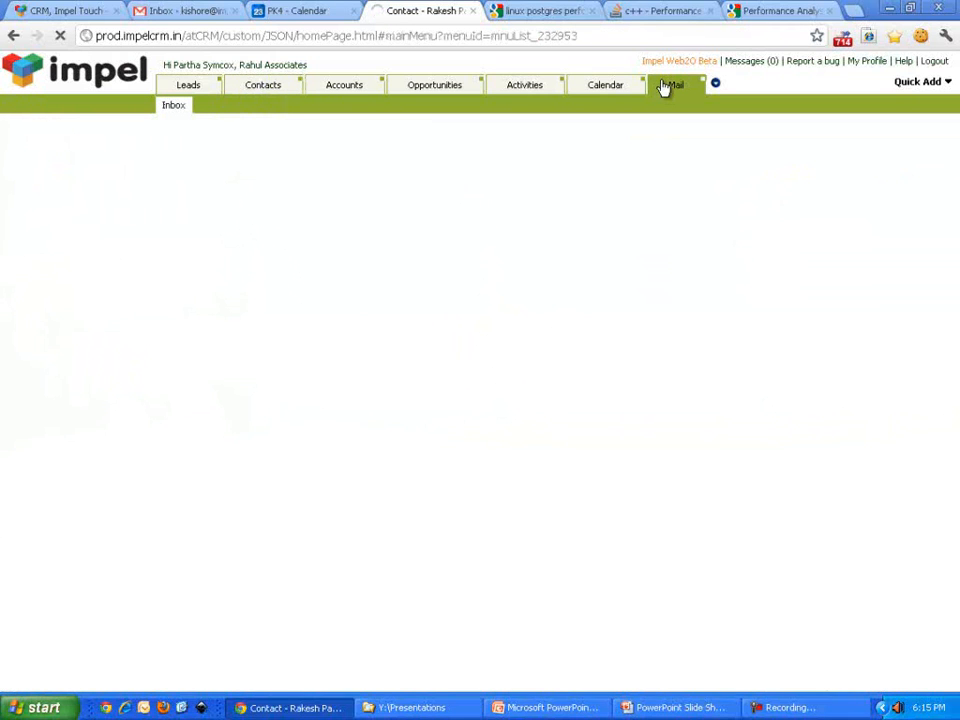
- In the Win Movie Tickets Everyday email, save the sender's first name as Kishore
click(676, 84)
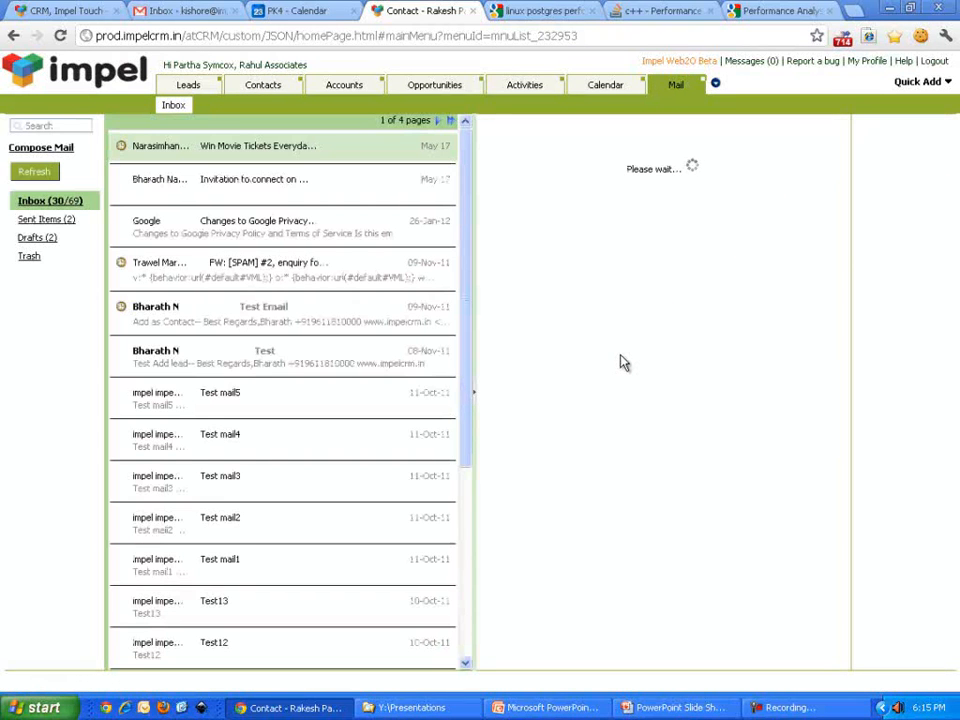
click(258, 144)
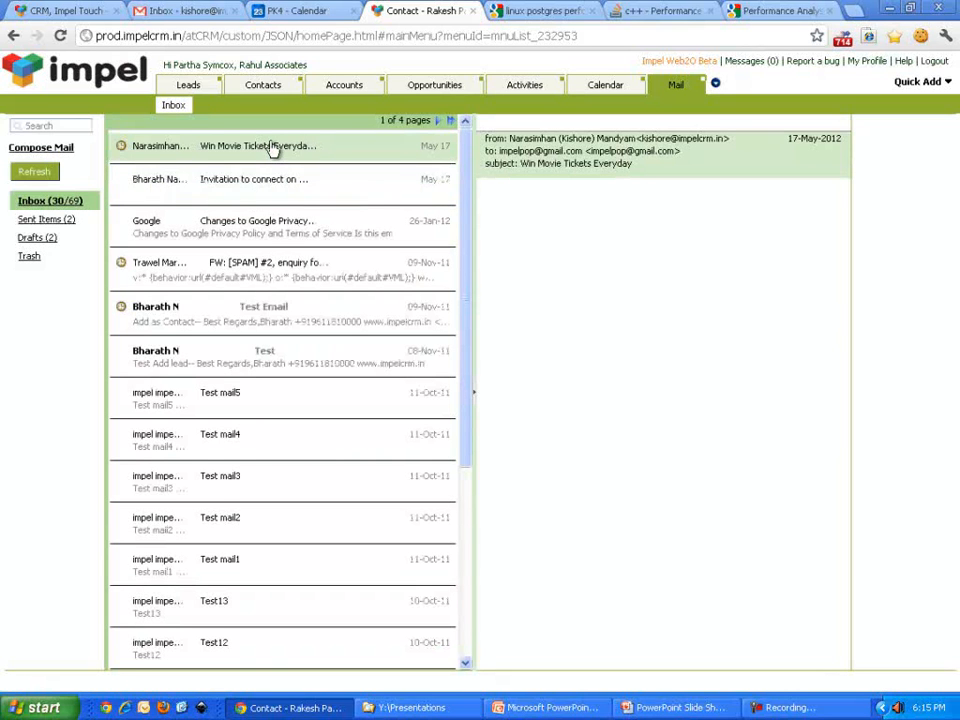
click(258, 144)
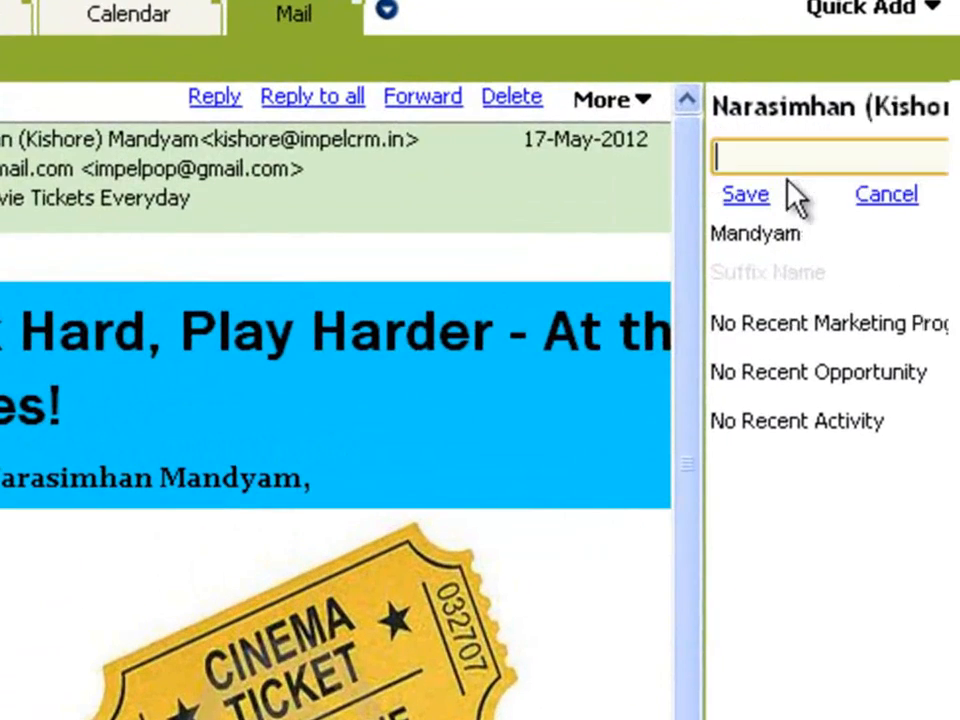
text(Kishore)
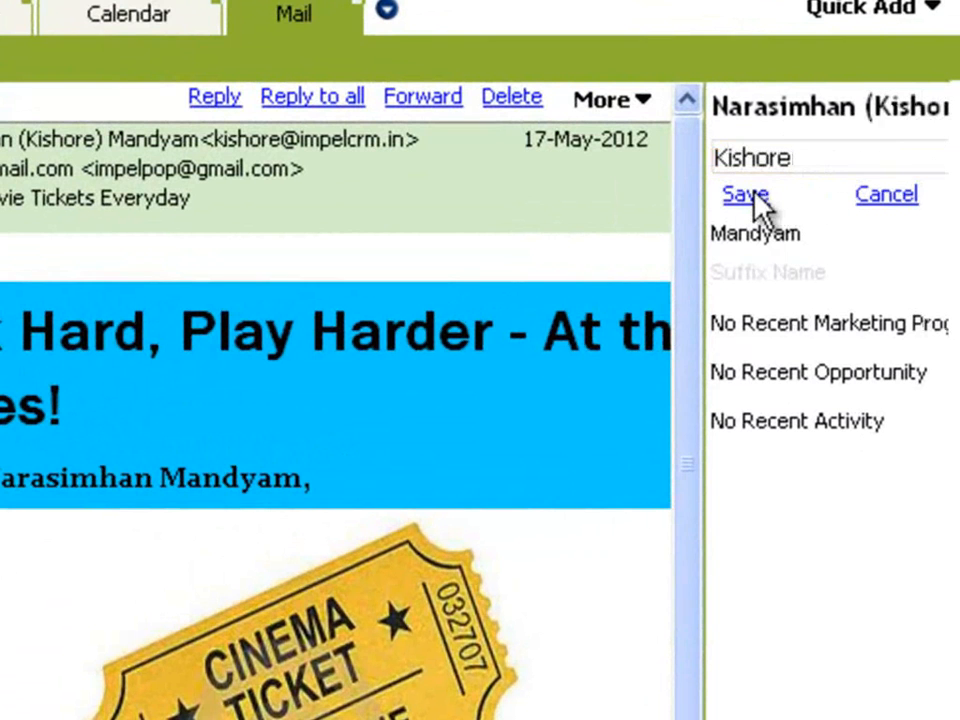
click(746, 194)
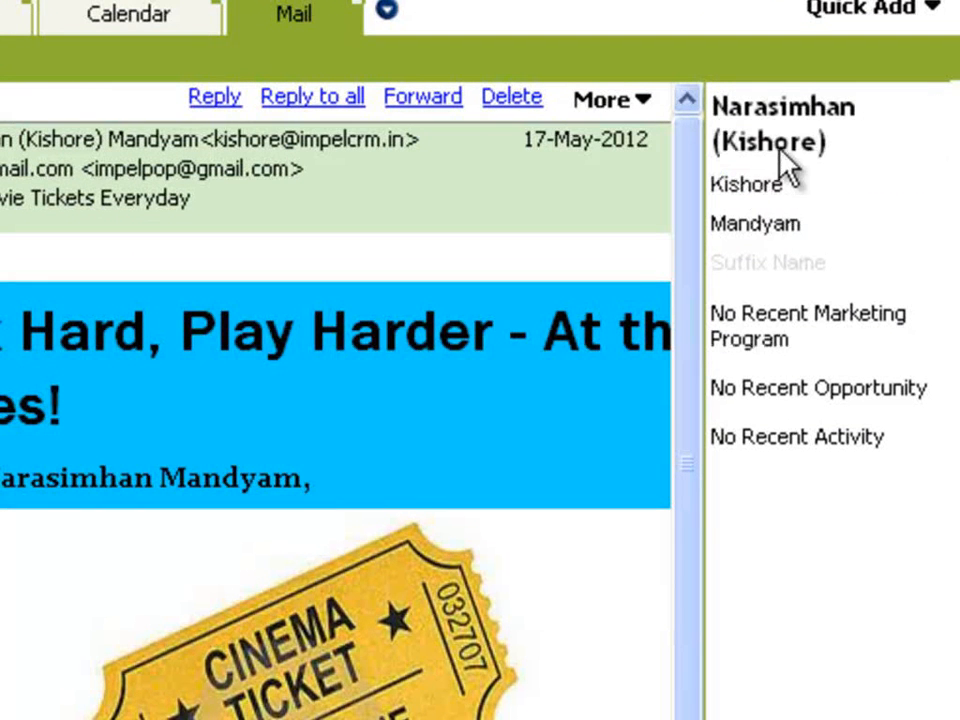
mouse_move(810, 140)
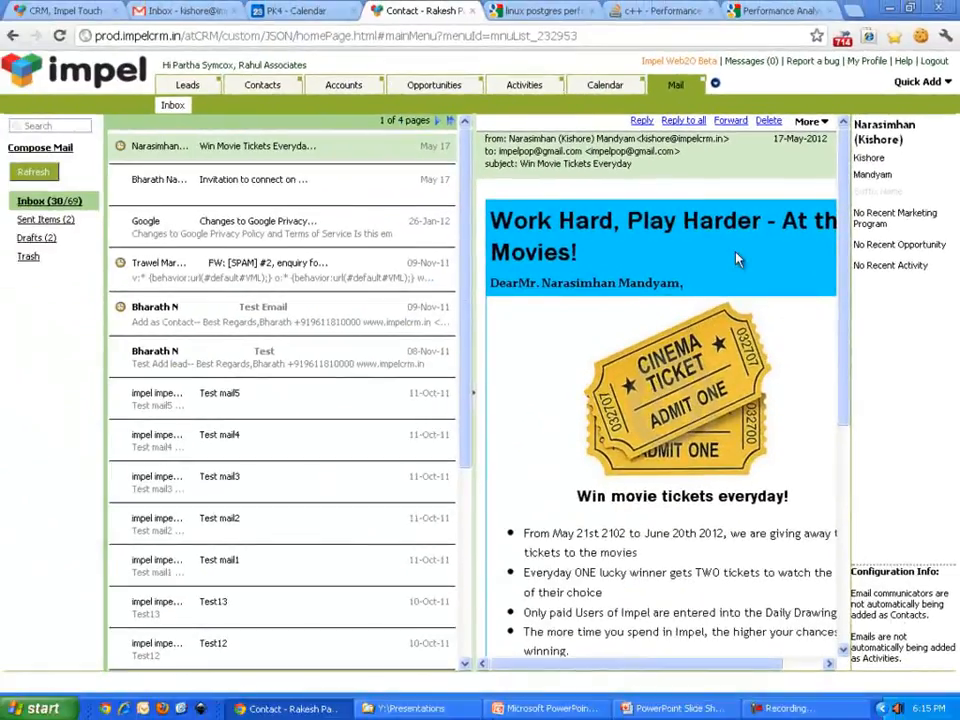
click(808, 120)
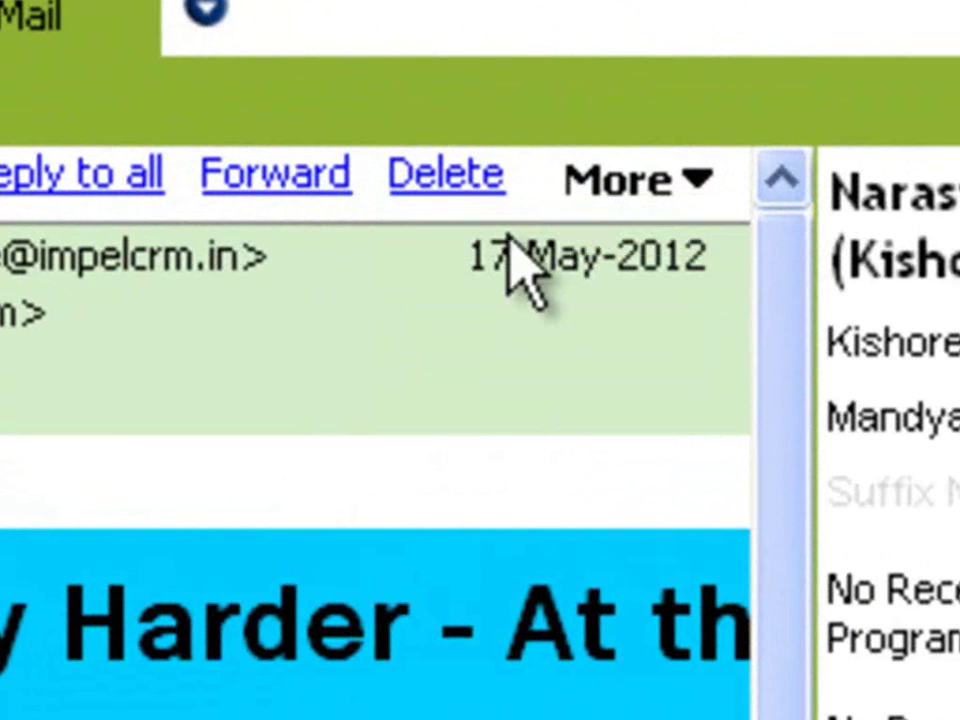
mouse_move(760, 270)
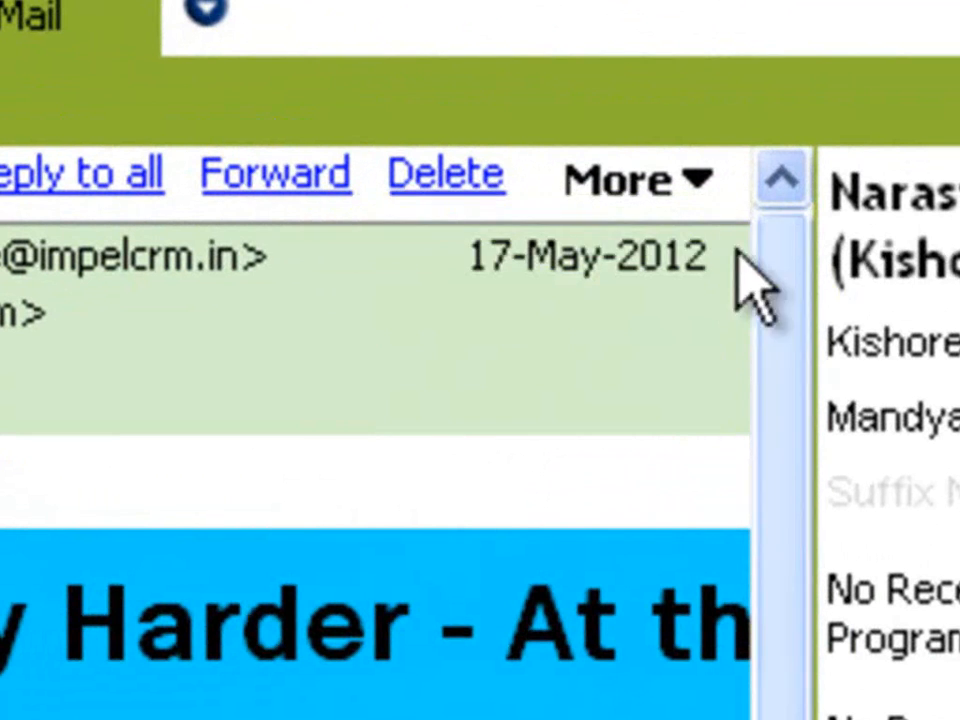
click(636, 178)
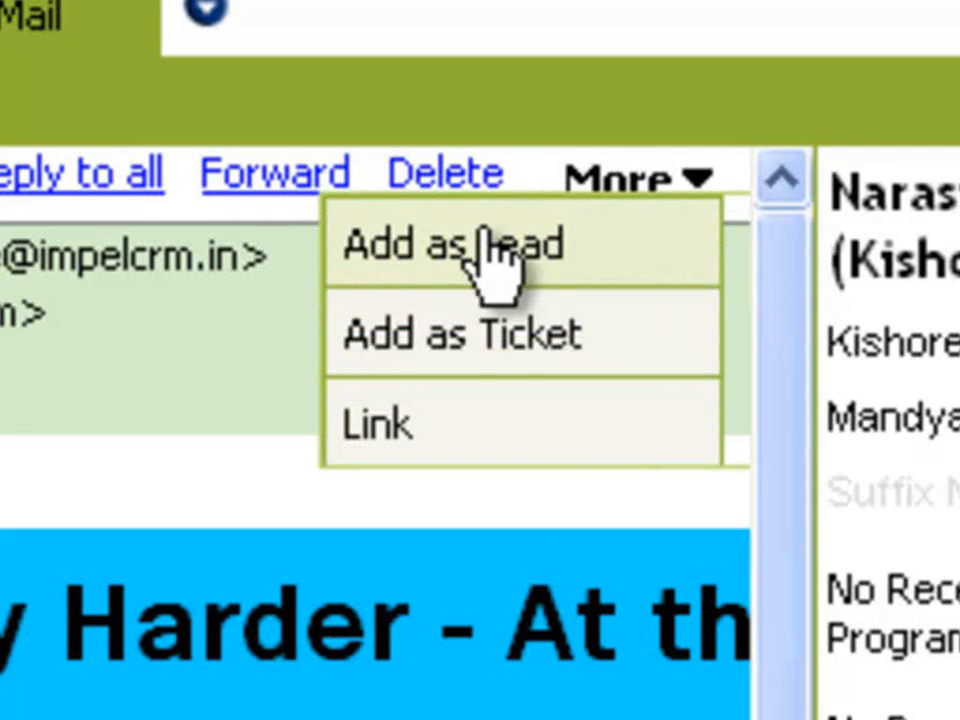
mouse_move(376, 440)
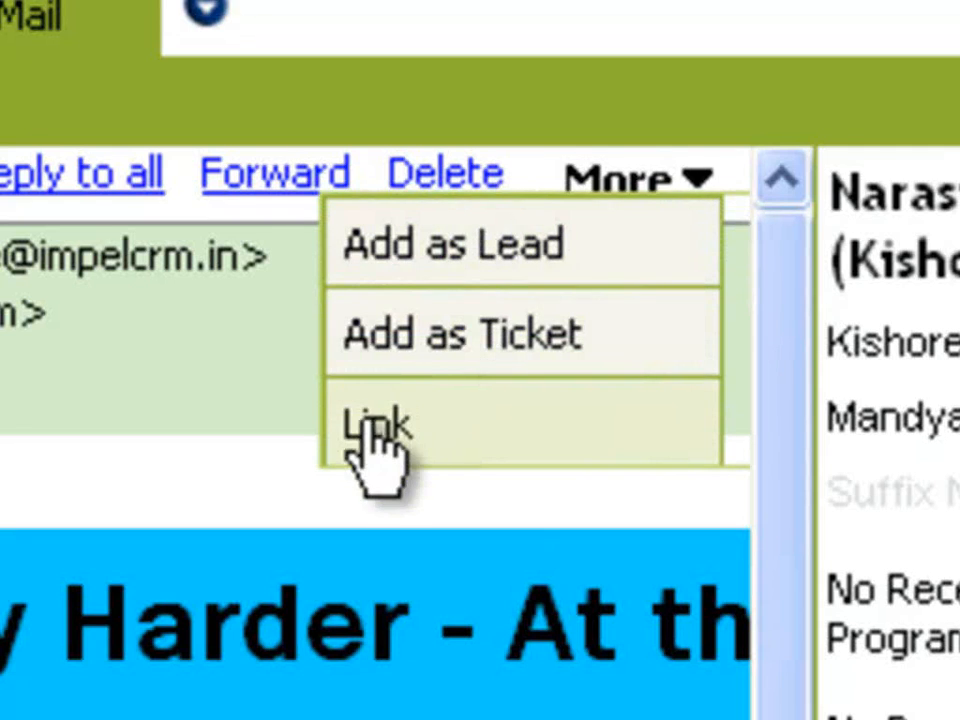
click(378, 424)
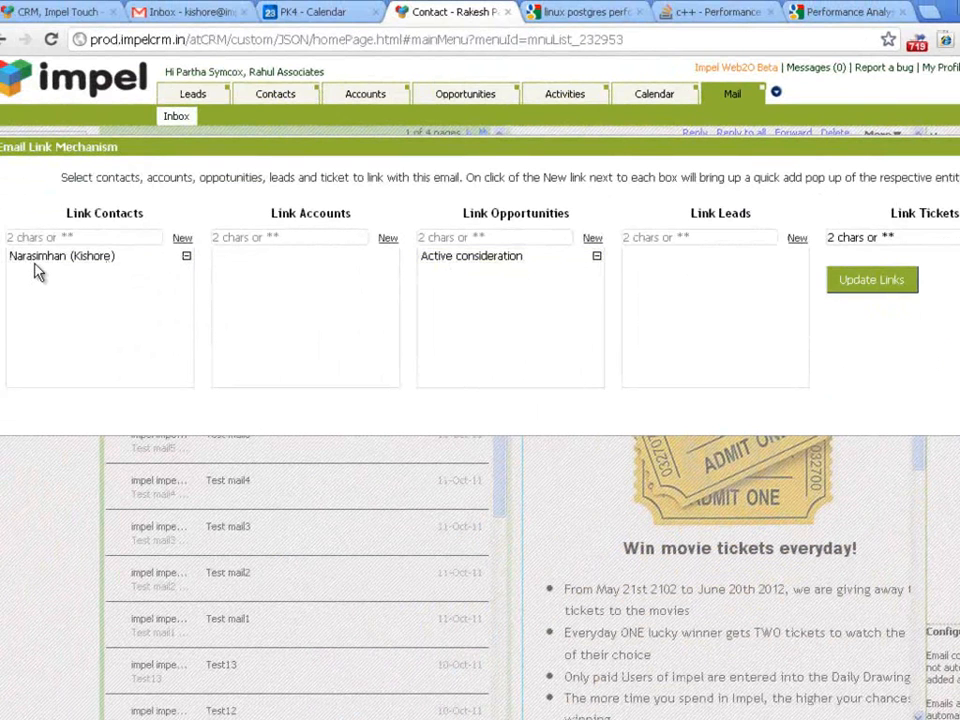
mouse_move(40, 276)
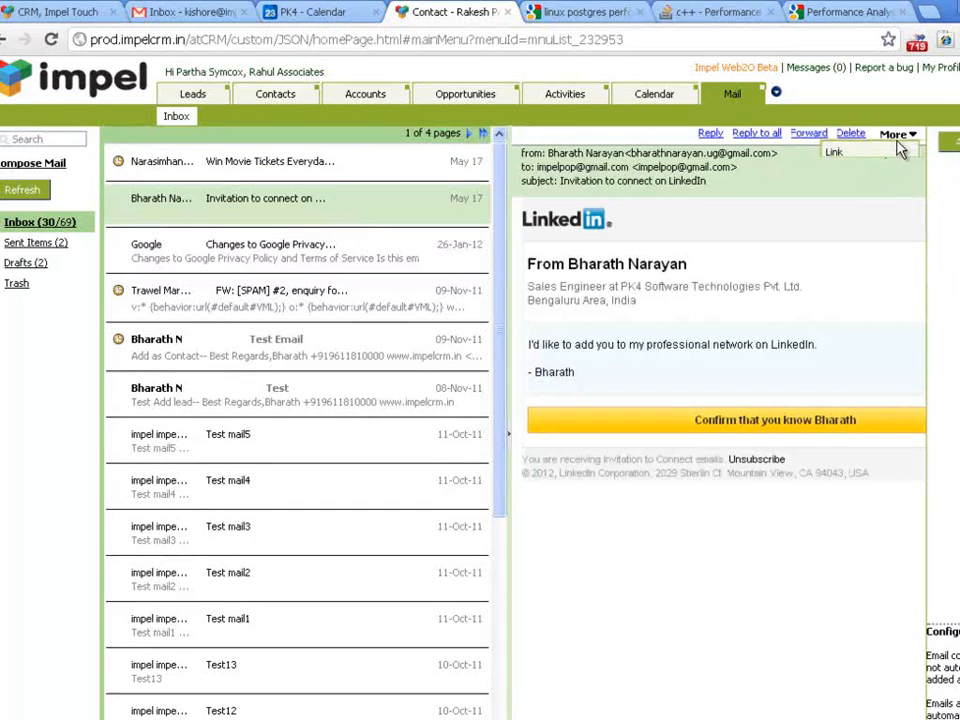
- Link the LinkedIn invitation email to the ABC Company account, searching '**', and update the links
click(834, 152)
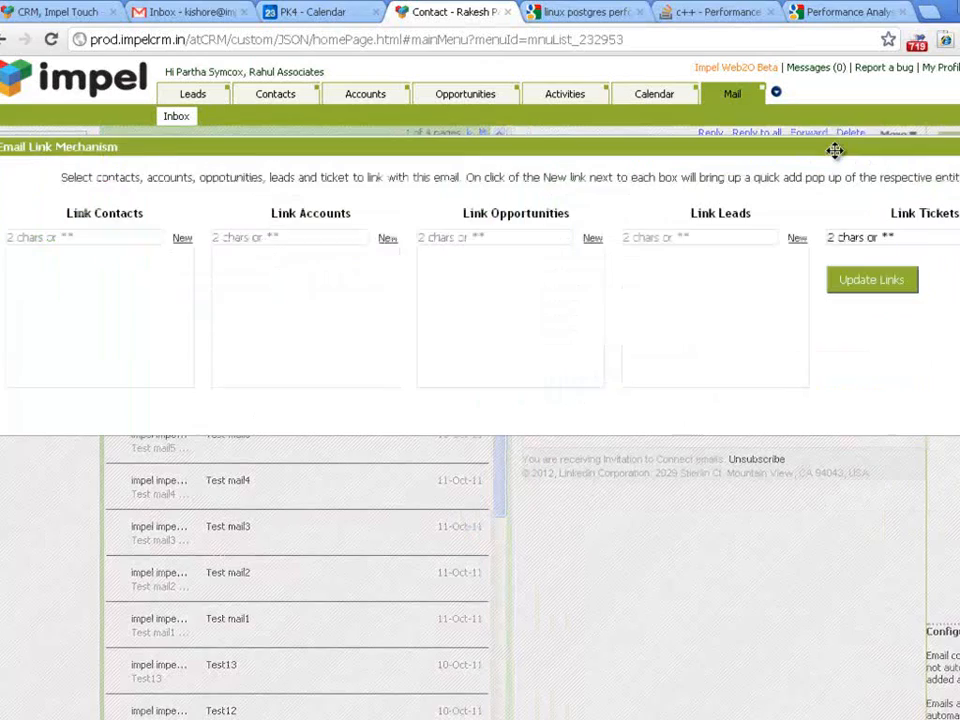
click(288, 236)
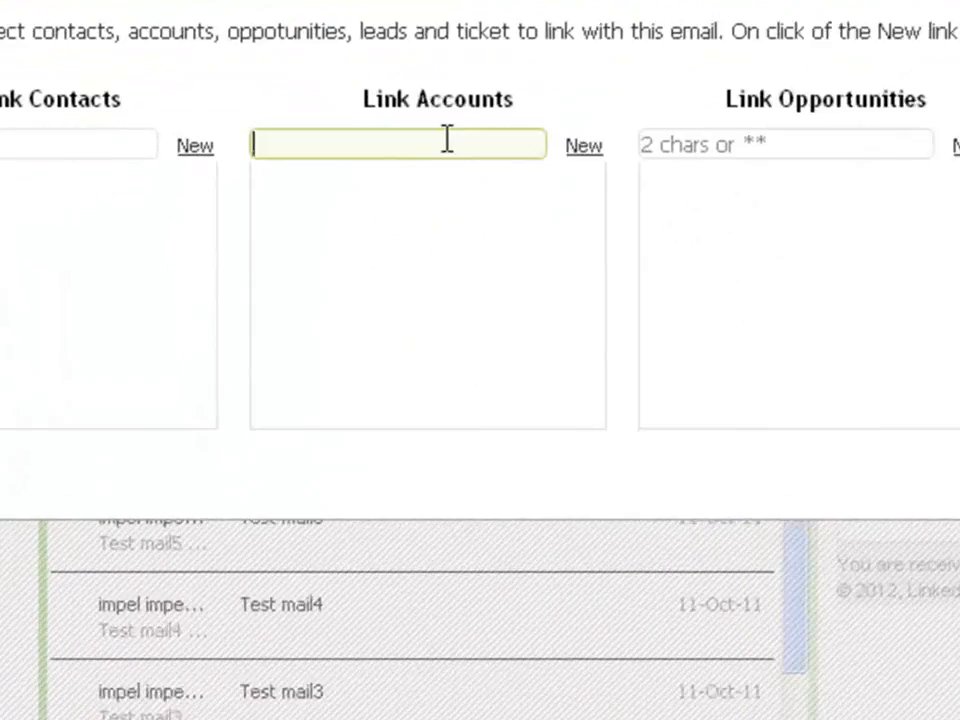
text(**)
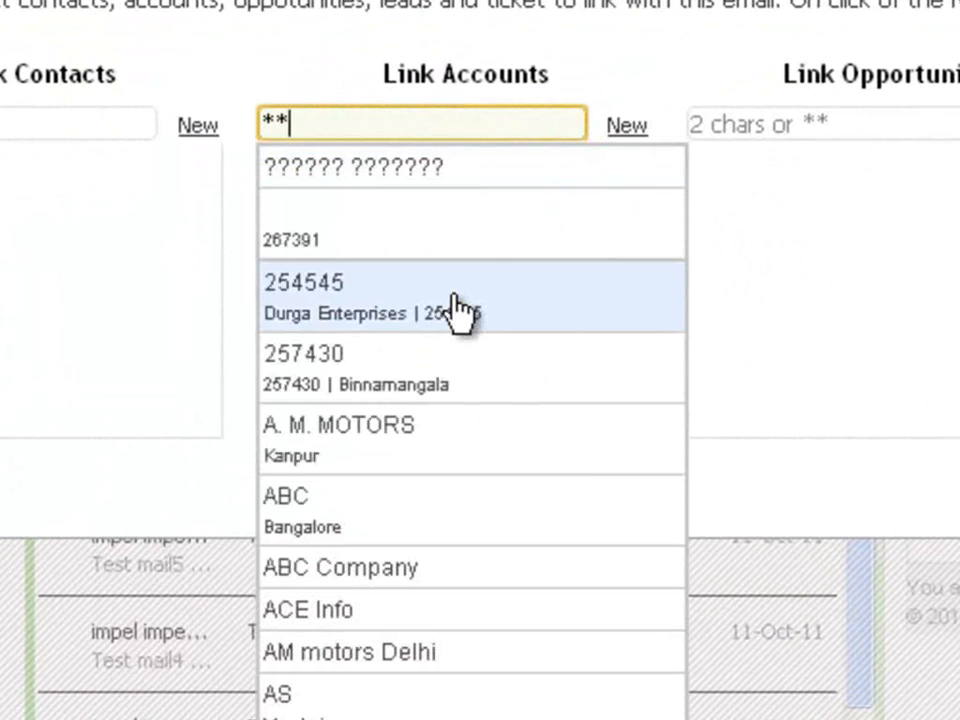
mouse_move(430, 556)
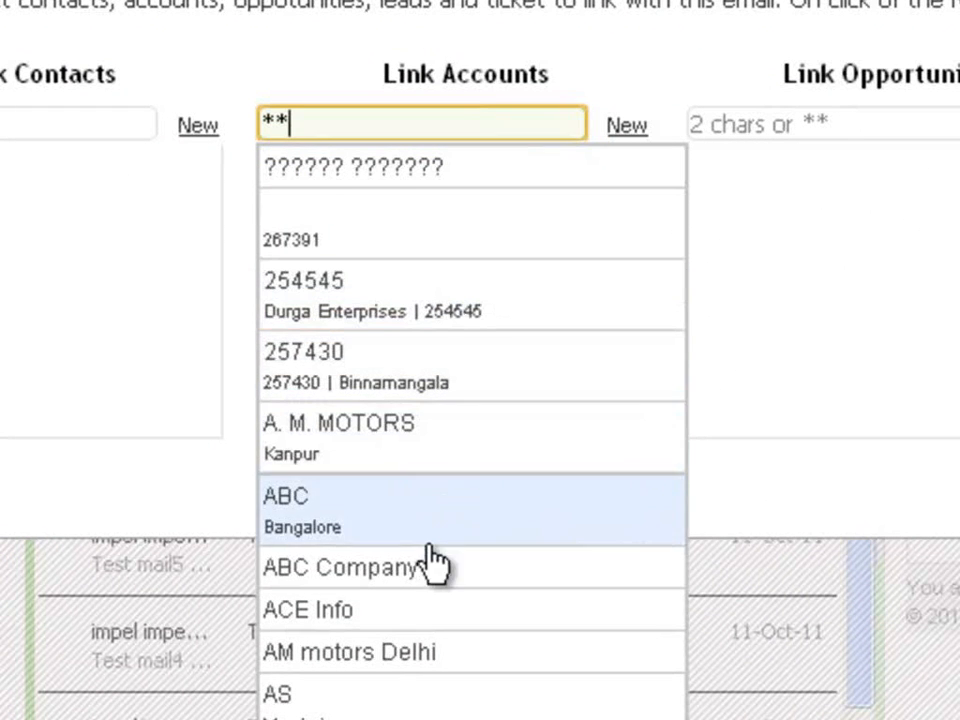
click(344, 568)
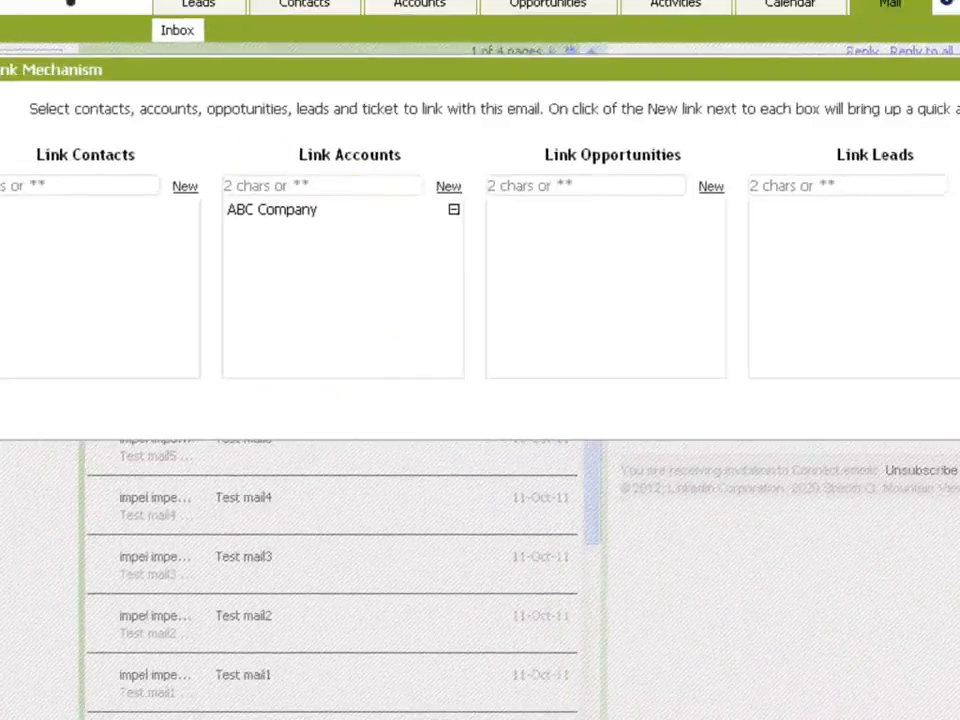
click(800, 252)
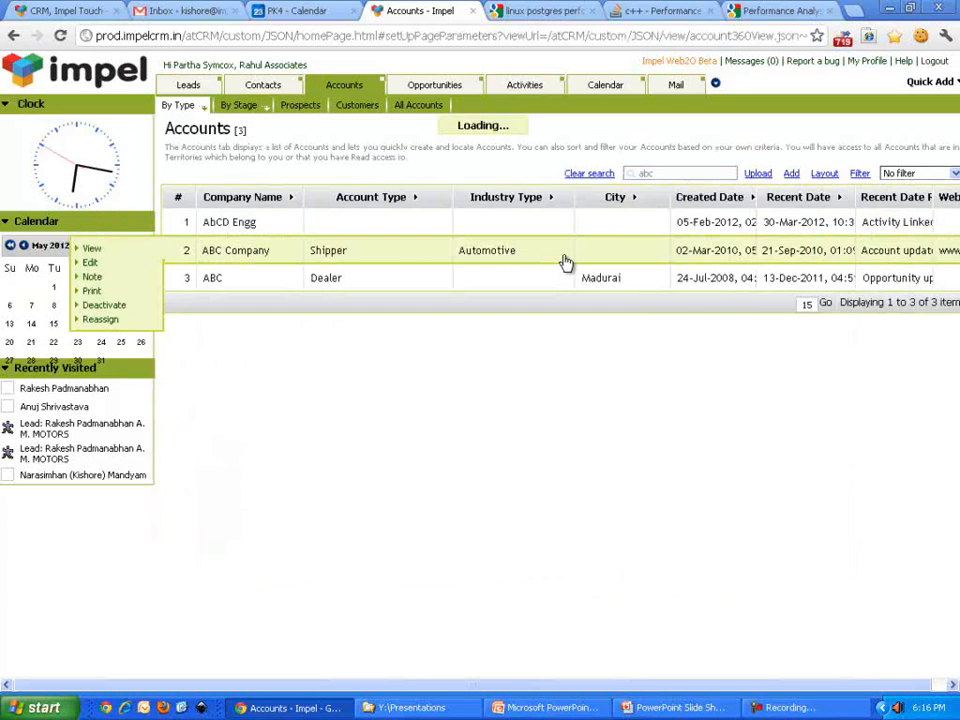
click(236, 250)
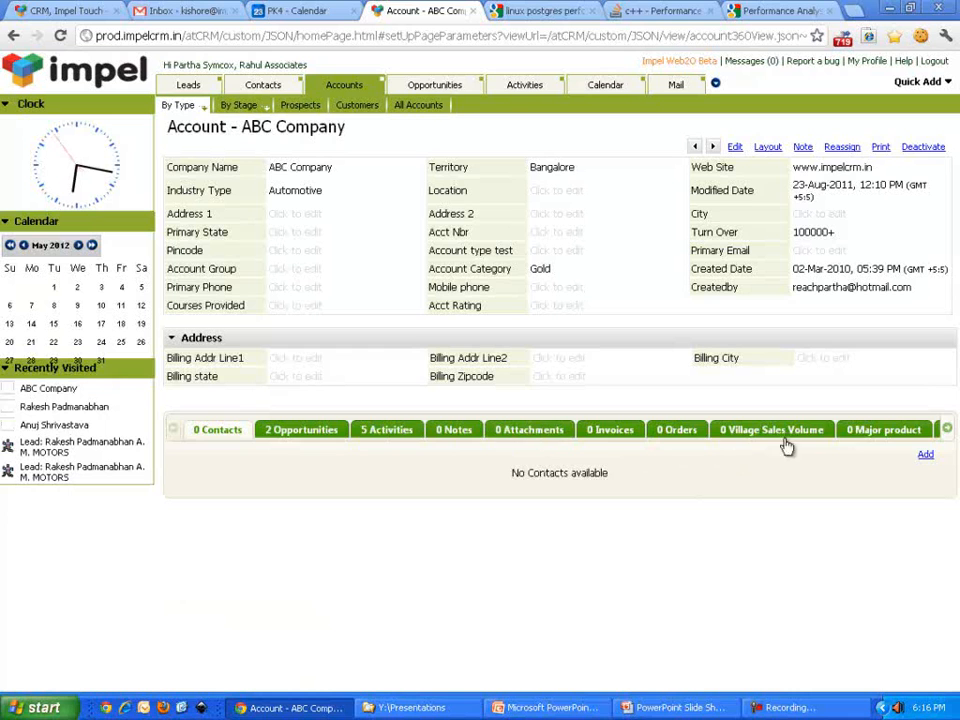
click(300, 428)
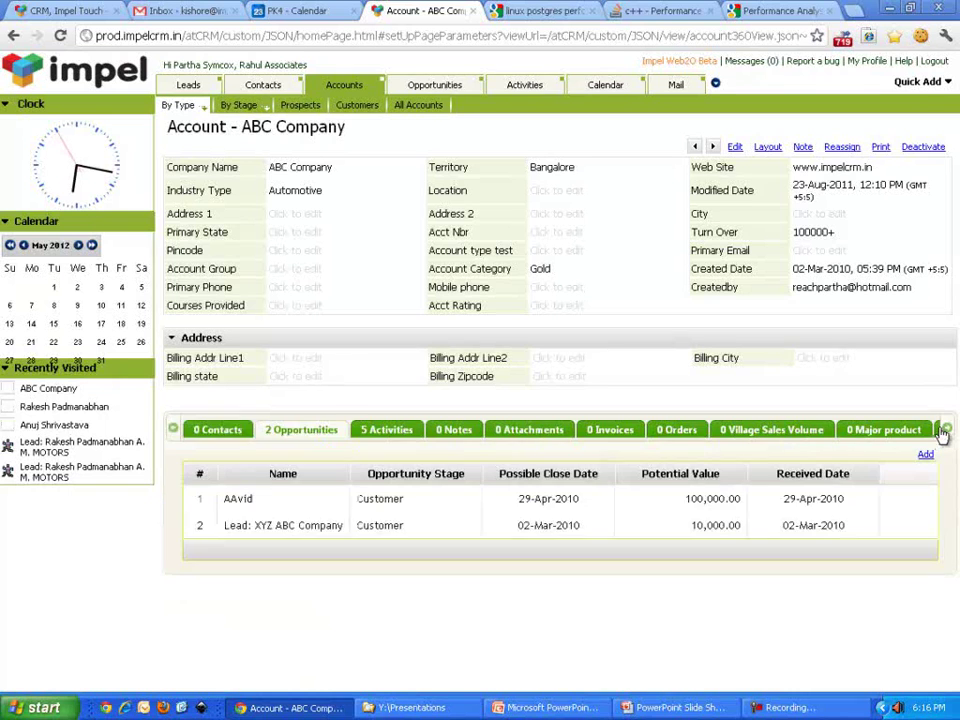
click(386, 428)
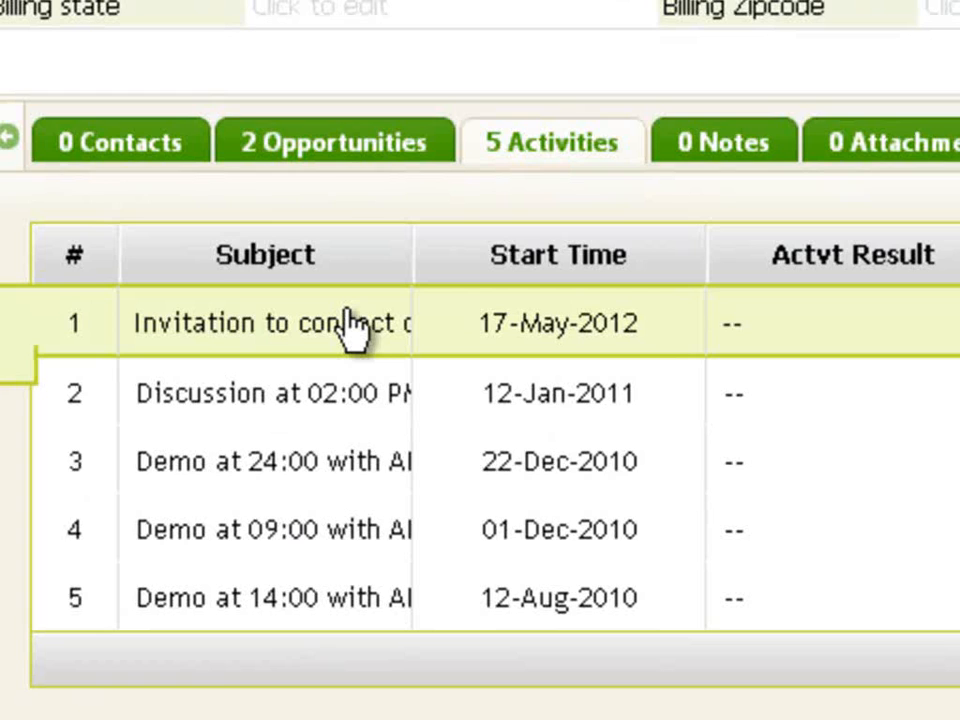
scroll(up, 3)
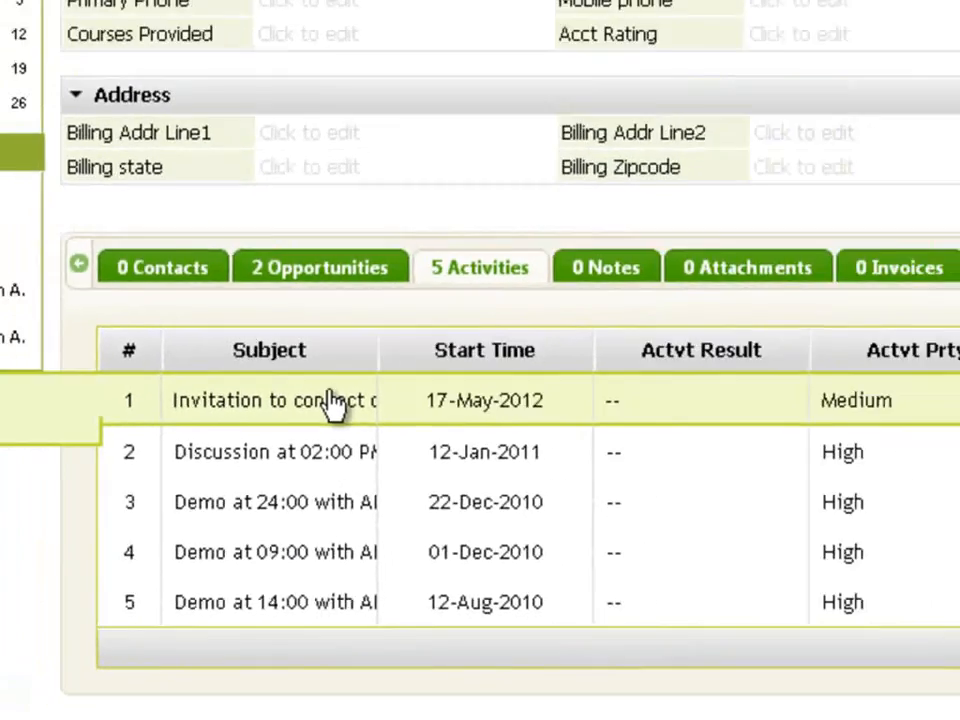
click(270, 400)
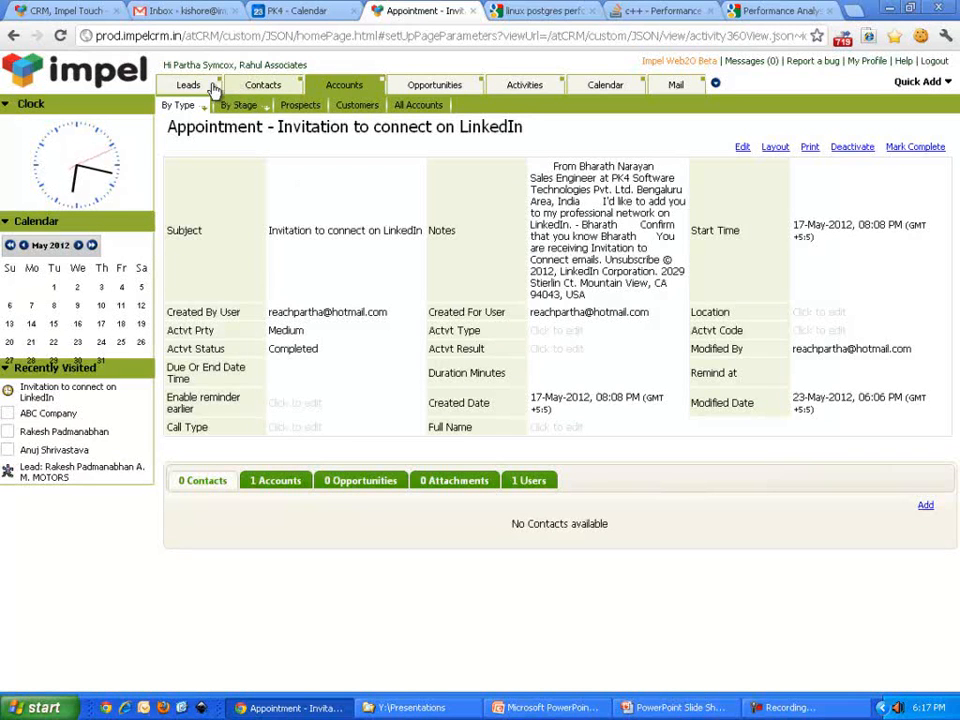
mouse_move(434, 84)
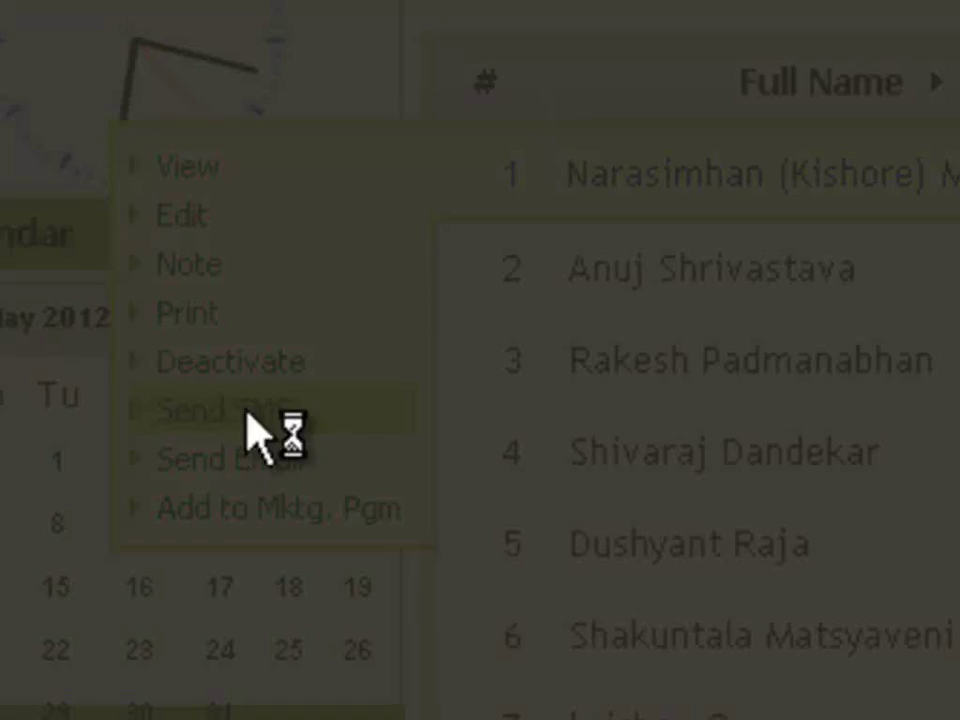
click(220, 412)
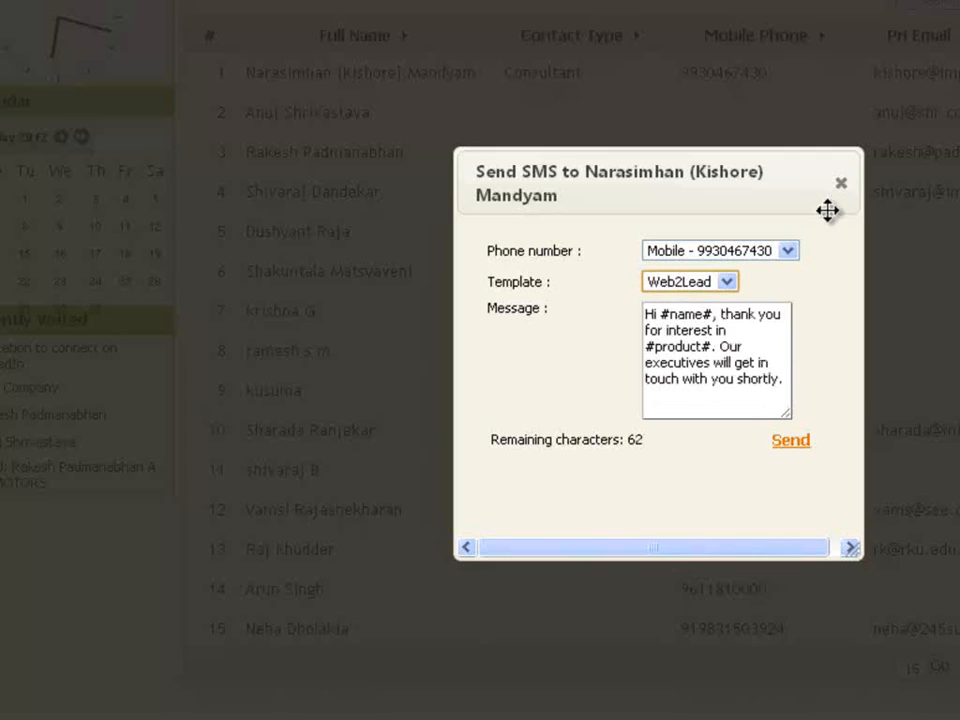
click(840, 184)
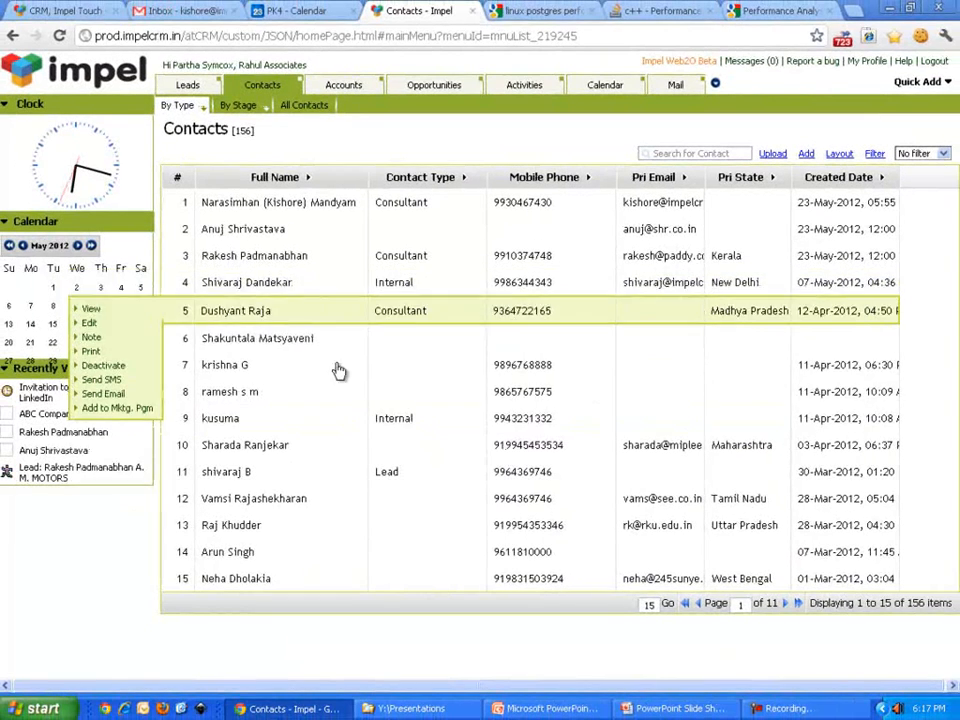